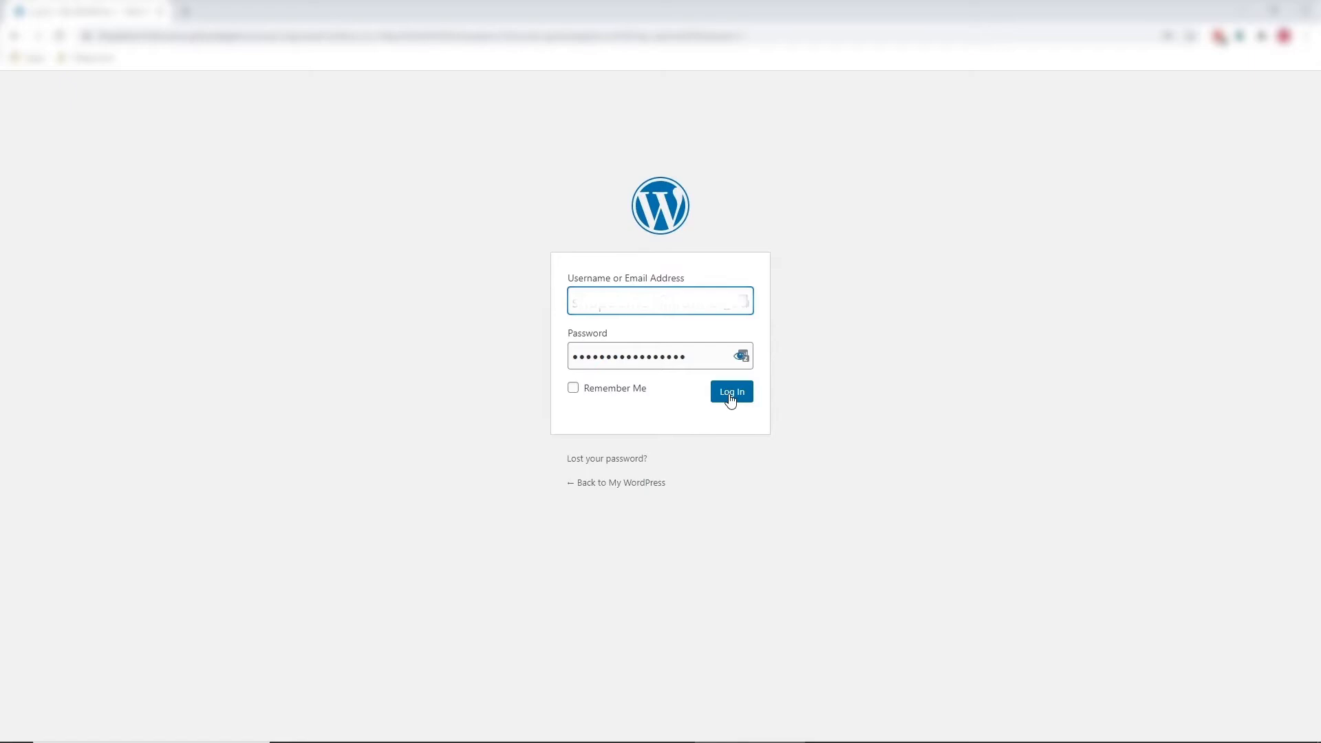
Step: Log in and reach WooCommerce Settings' Emails list of notifications
click(730, 391)
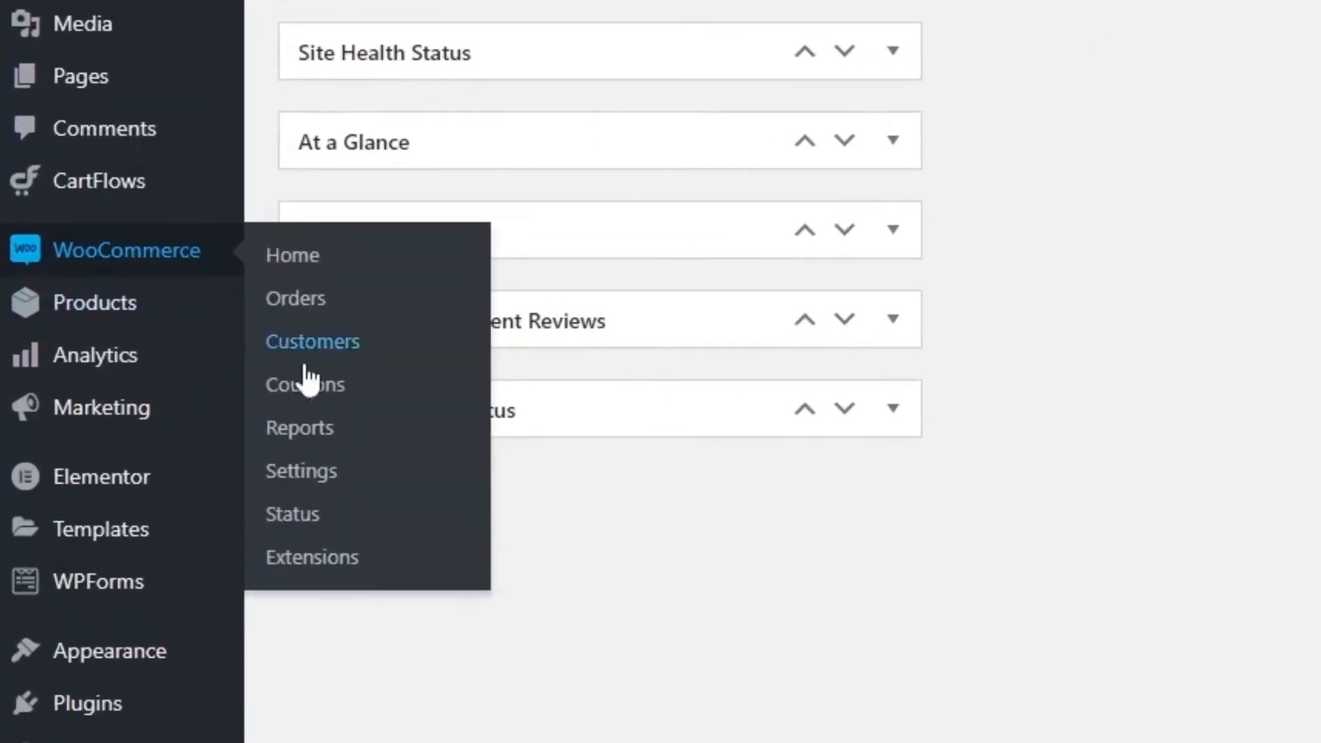
click(300, 470)
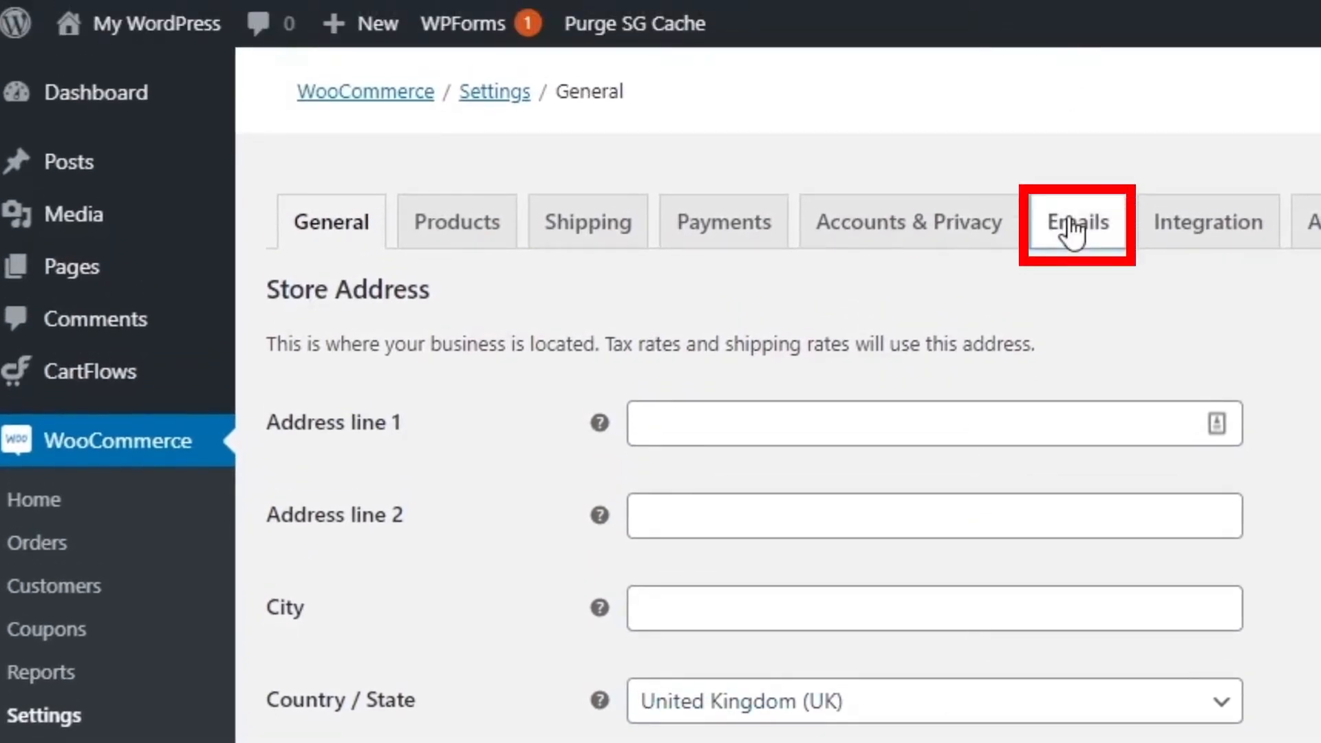
click(1077, 223)
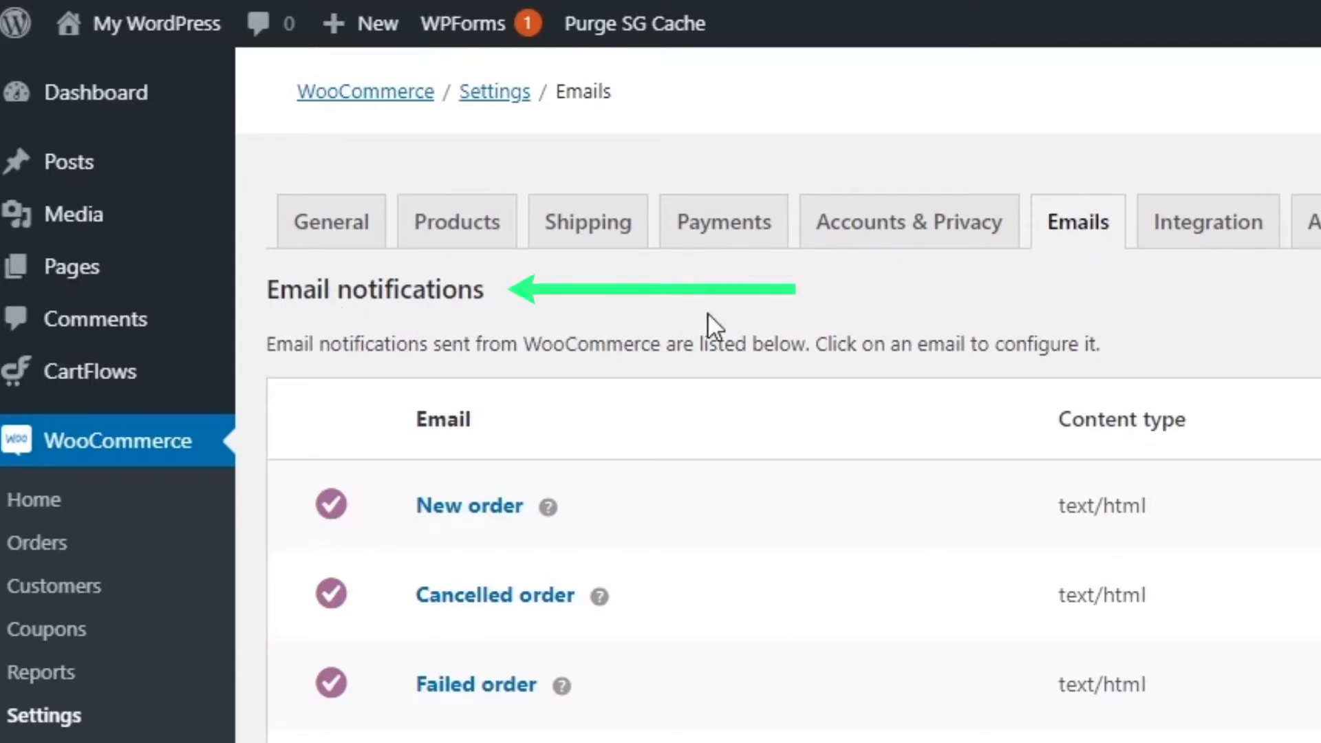
Step: Set the email sender From name to 'Shop Demo 1 Fix Runner, Inc.' and save changes
scroll(down, 3)
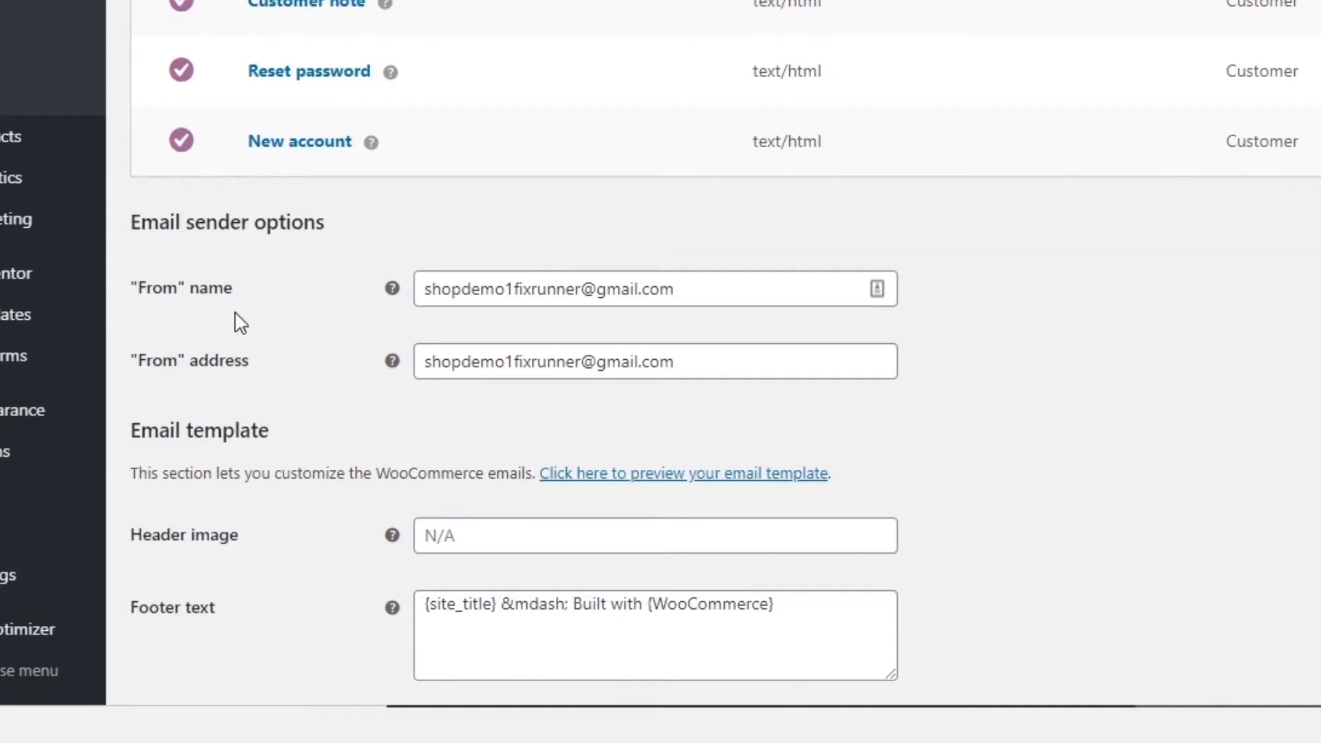
mouse_move(517, 331)
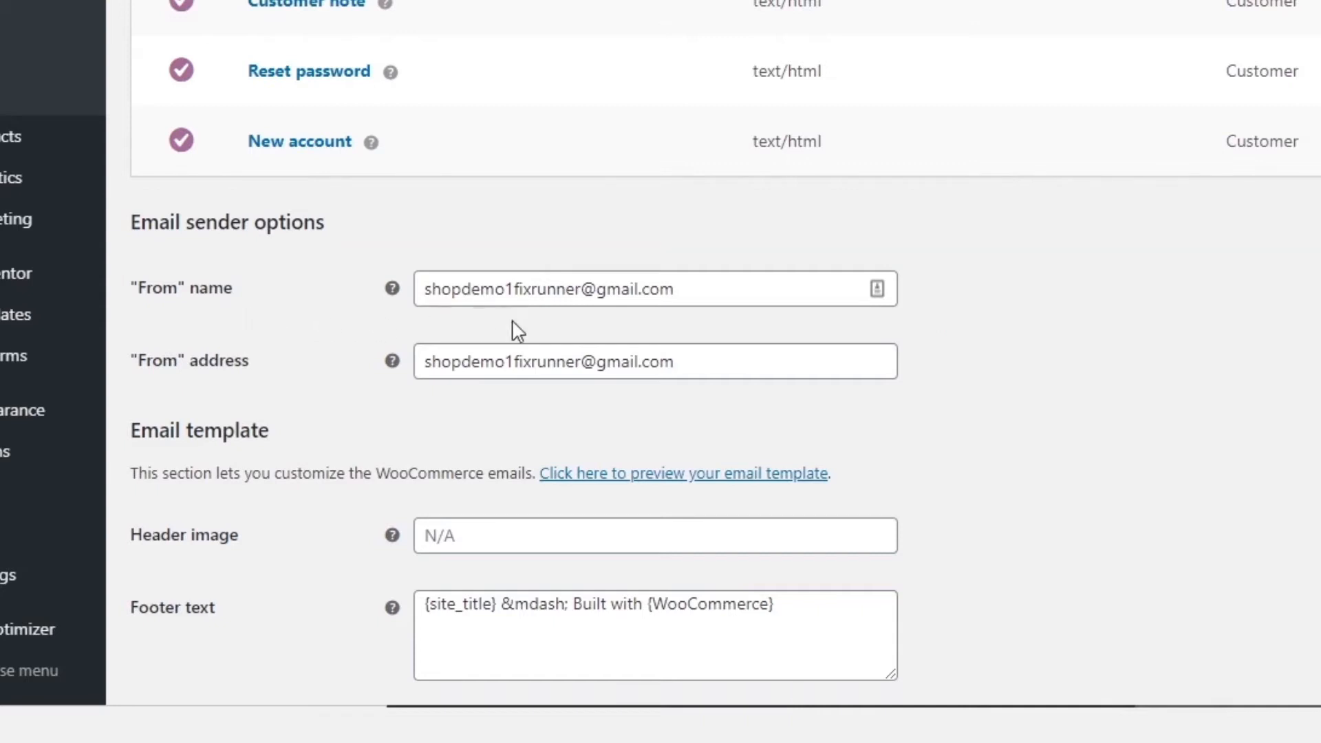
mouse_move(614, 322)
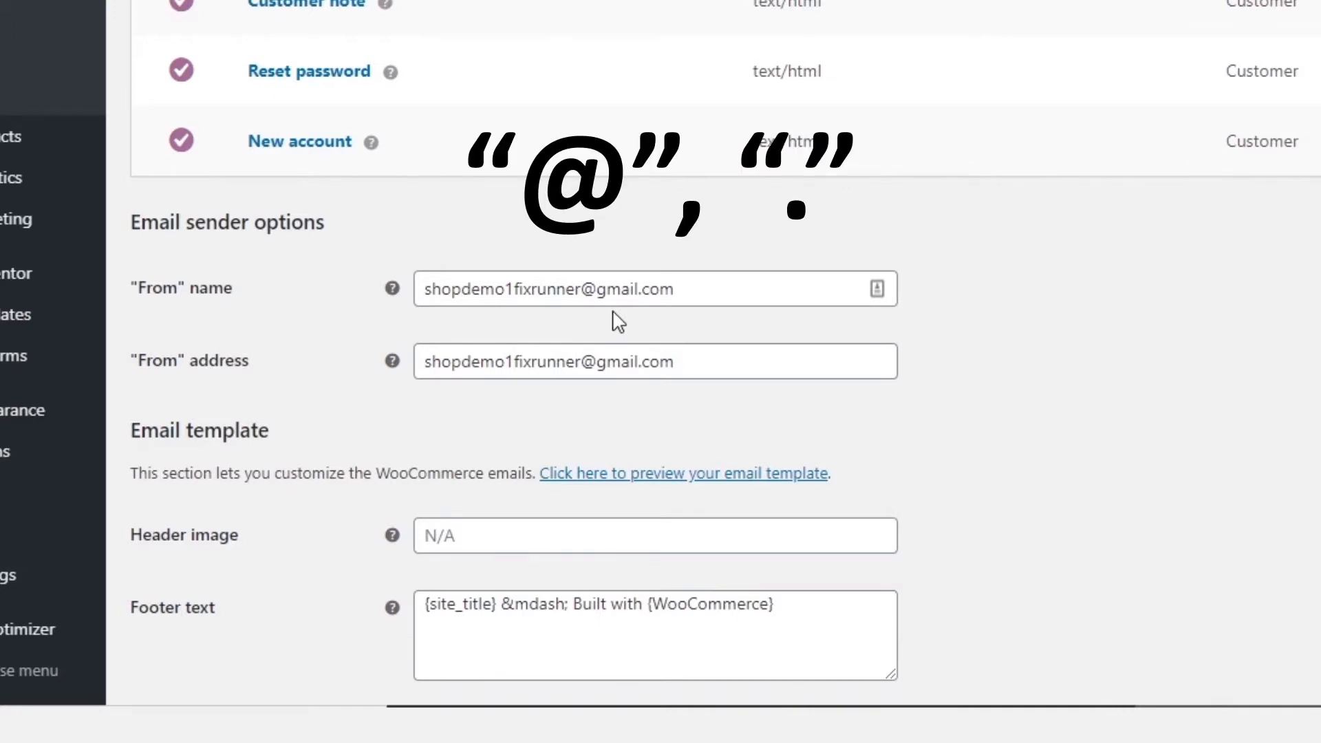
click(647, 289)
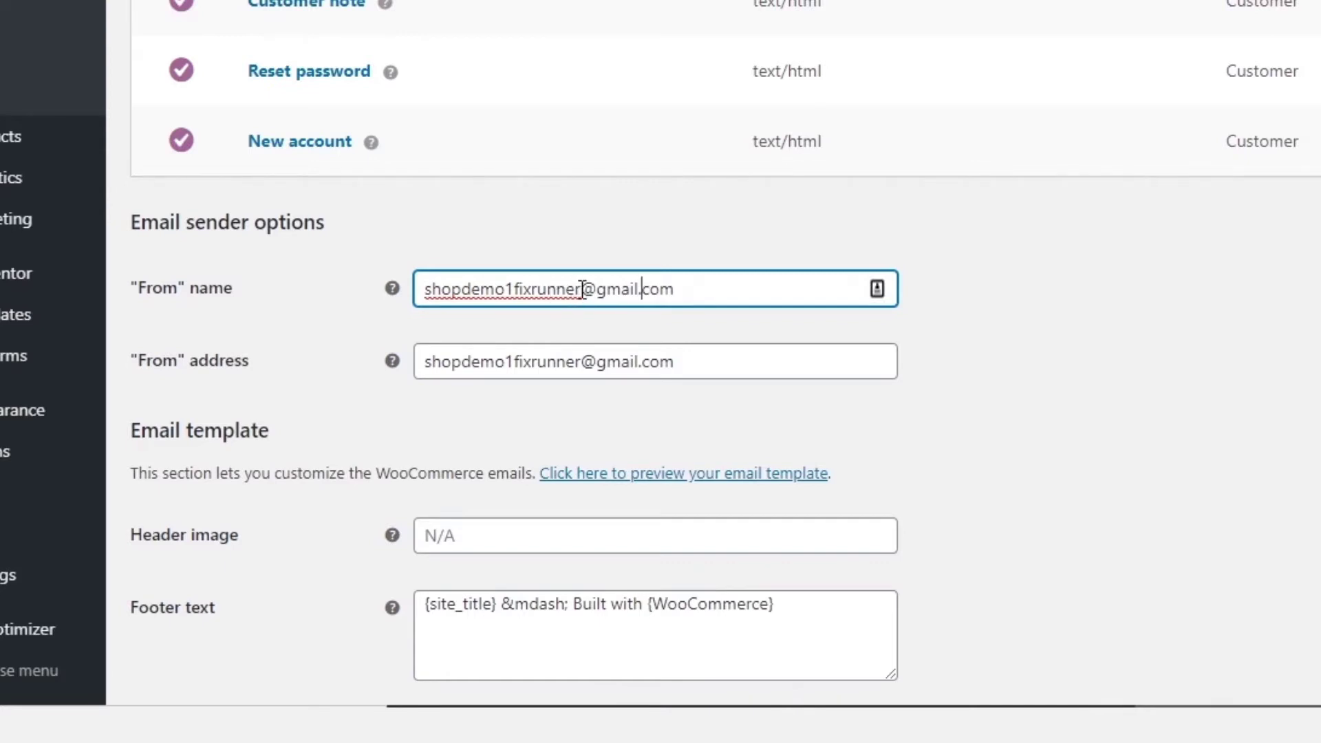
text(Shop Demo 1 Fix Runner)
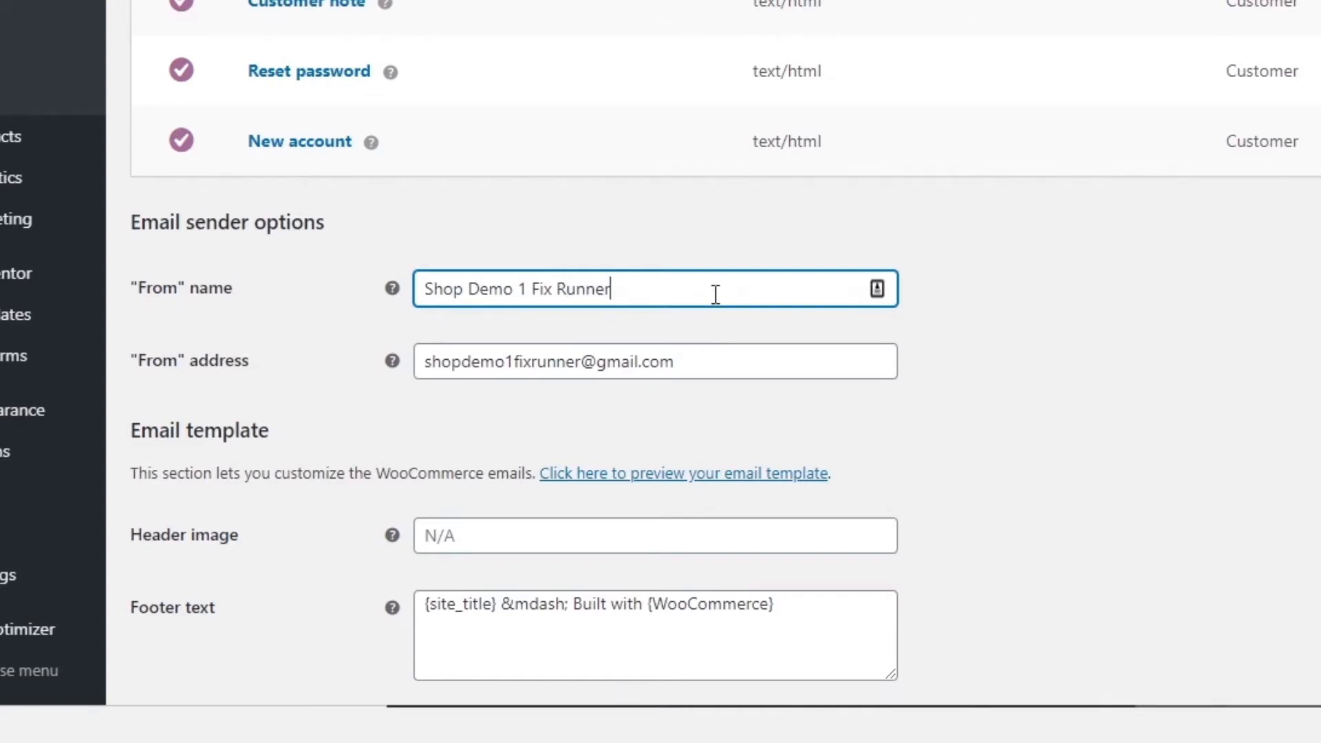
text(,)
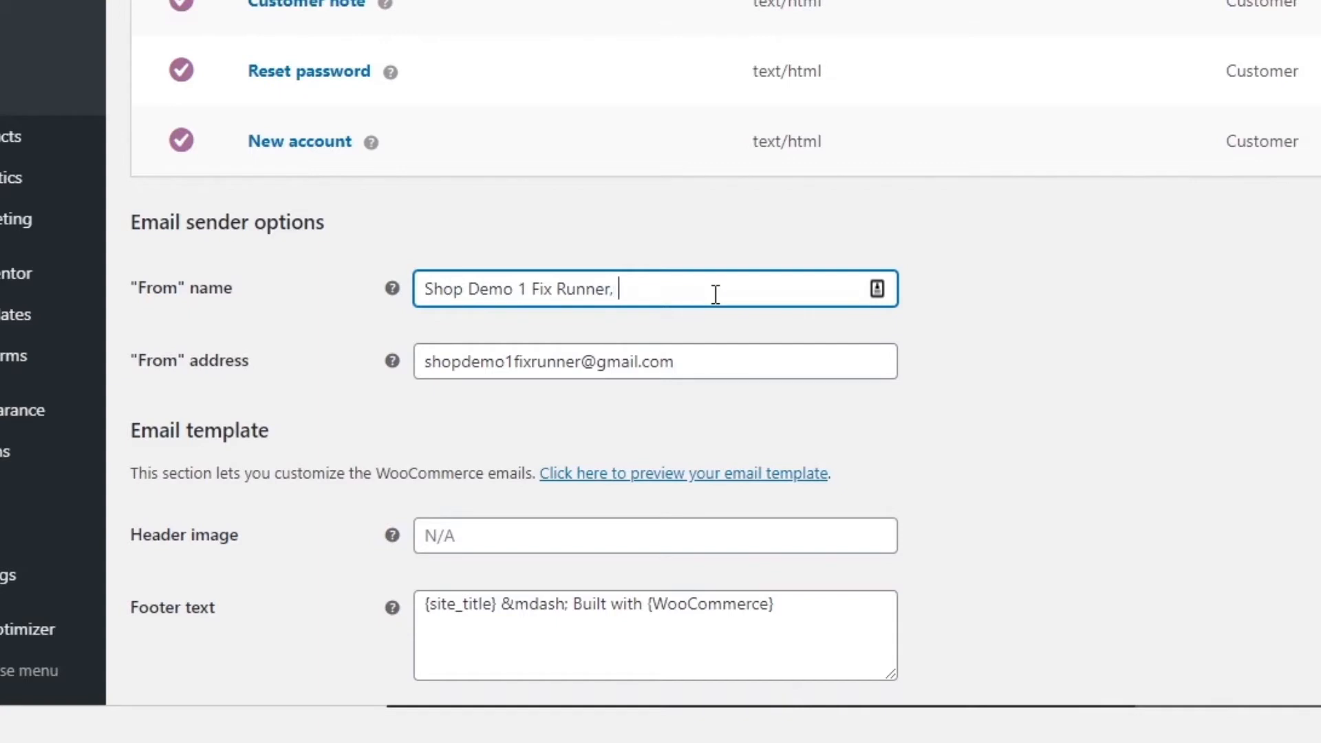
text(Inc.)
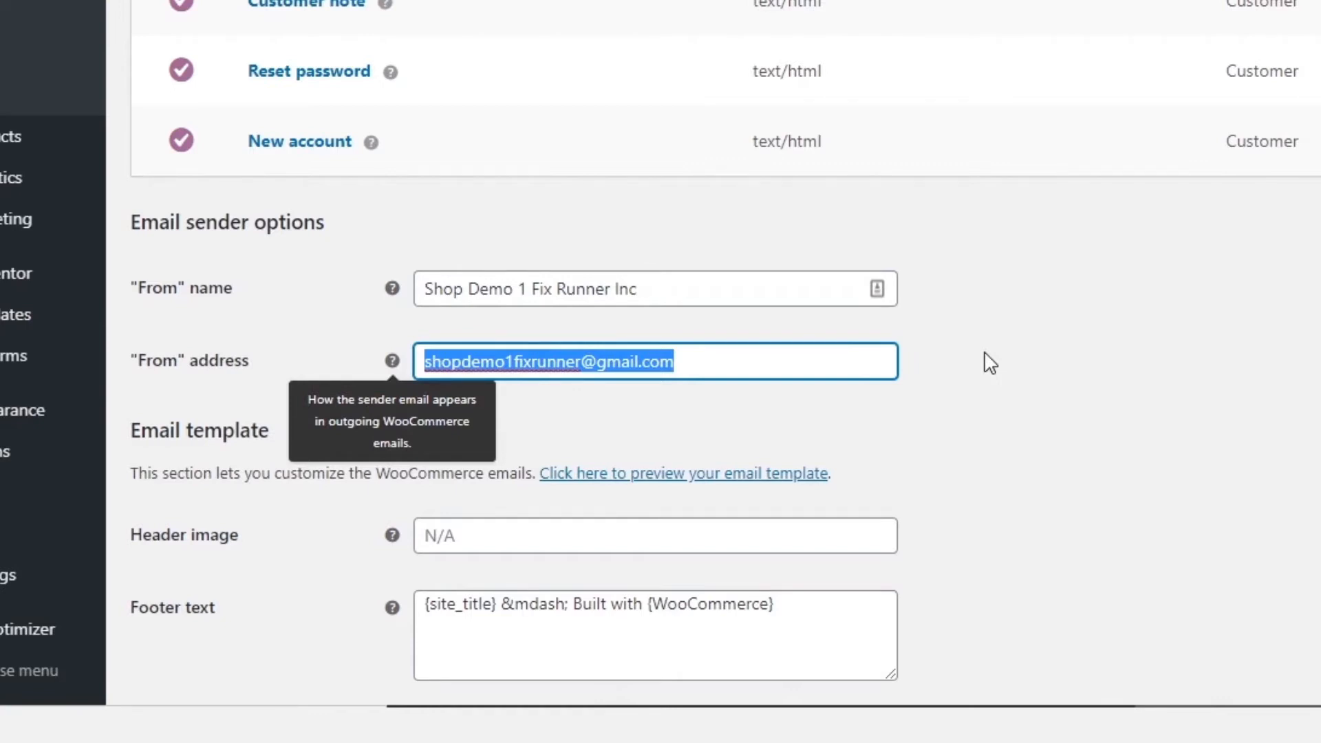
mouse_move(836, 491)
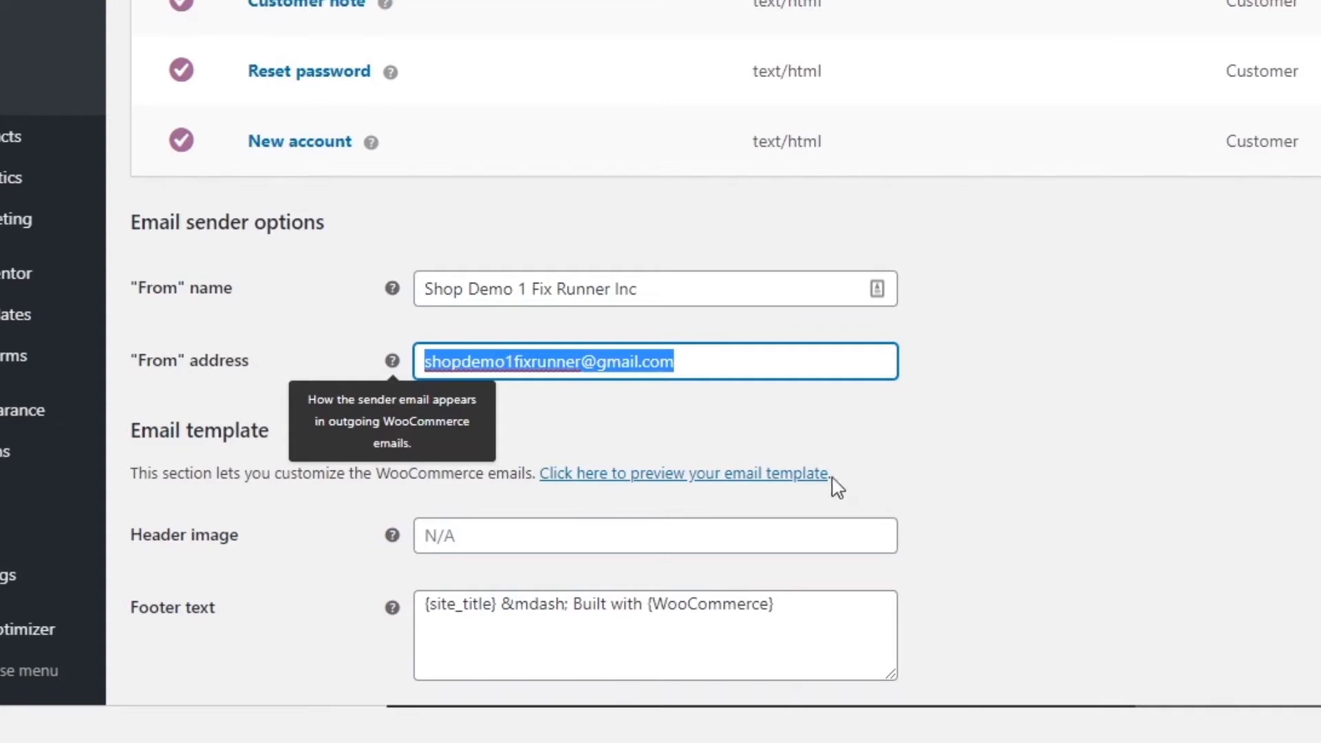
scroll(down, 3)
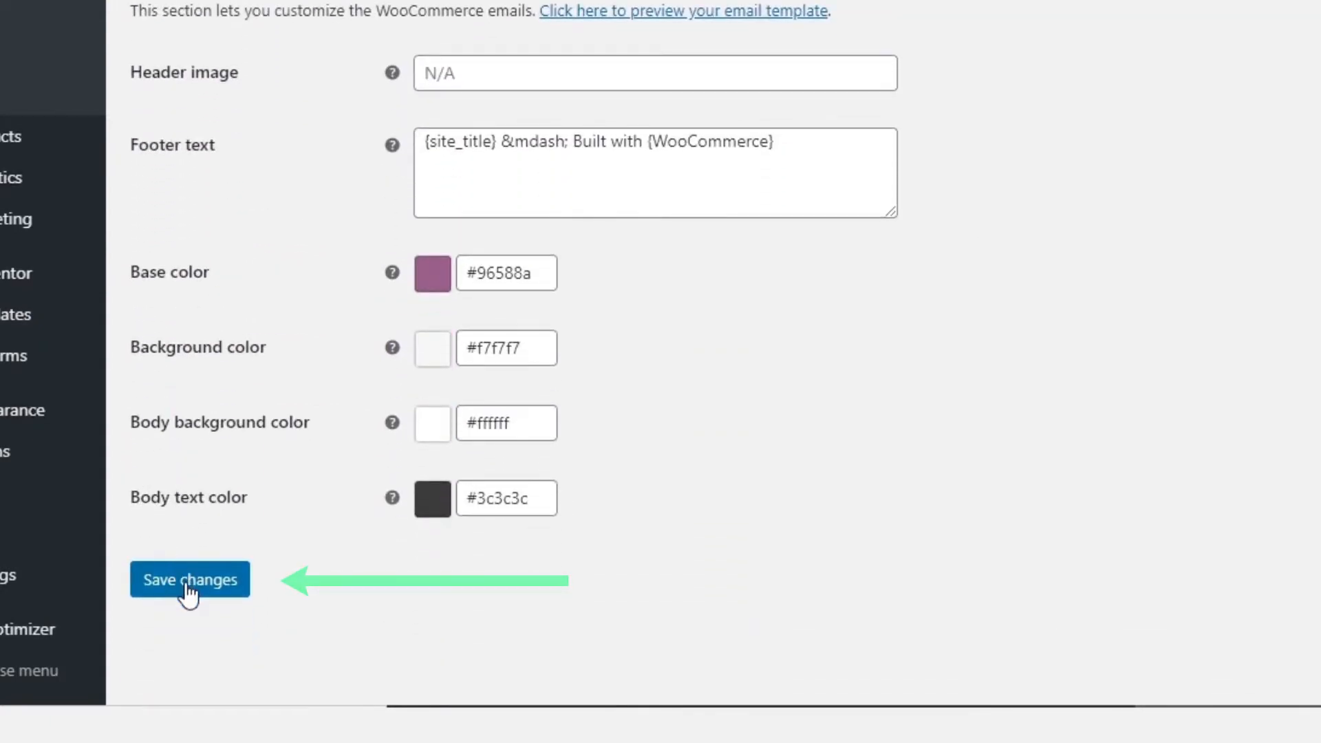
click(190, 579)
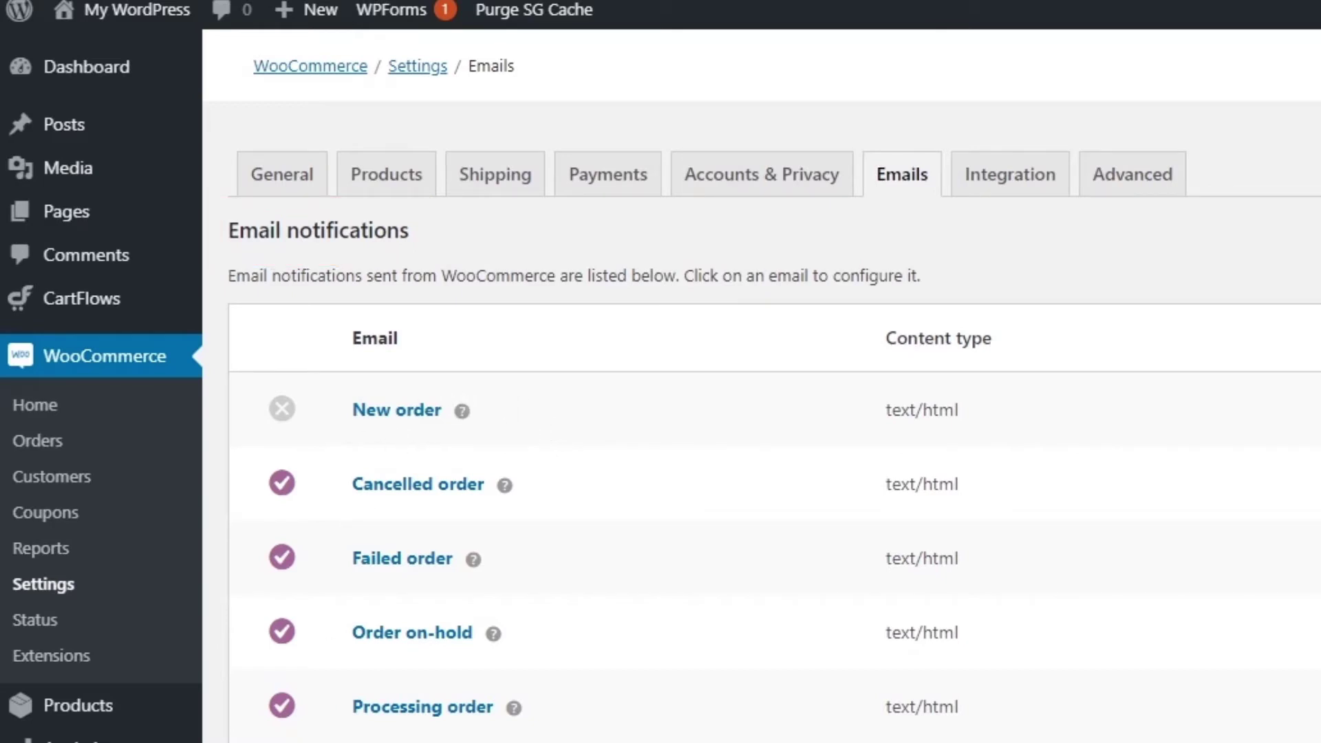
mouse_move(504, 485)
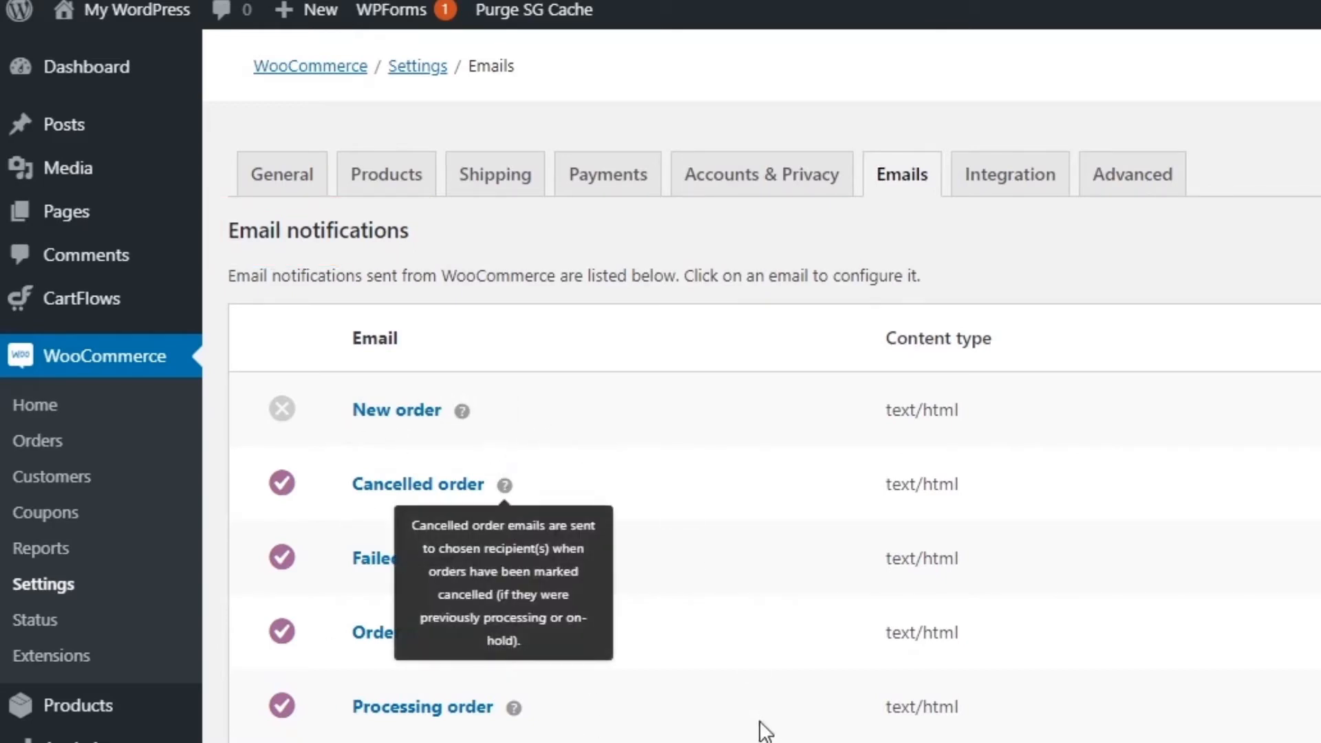
mouse_move(788, 622)
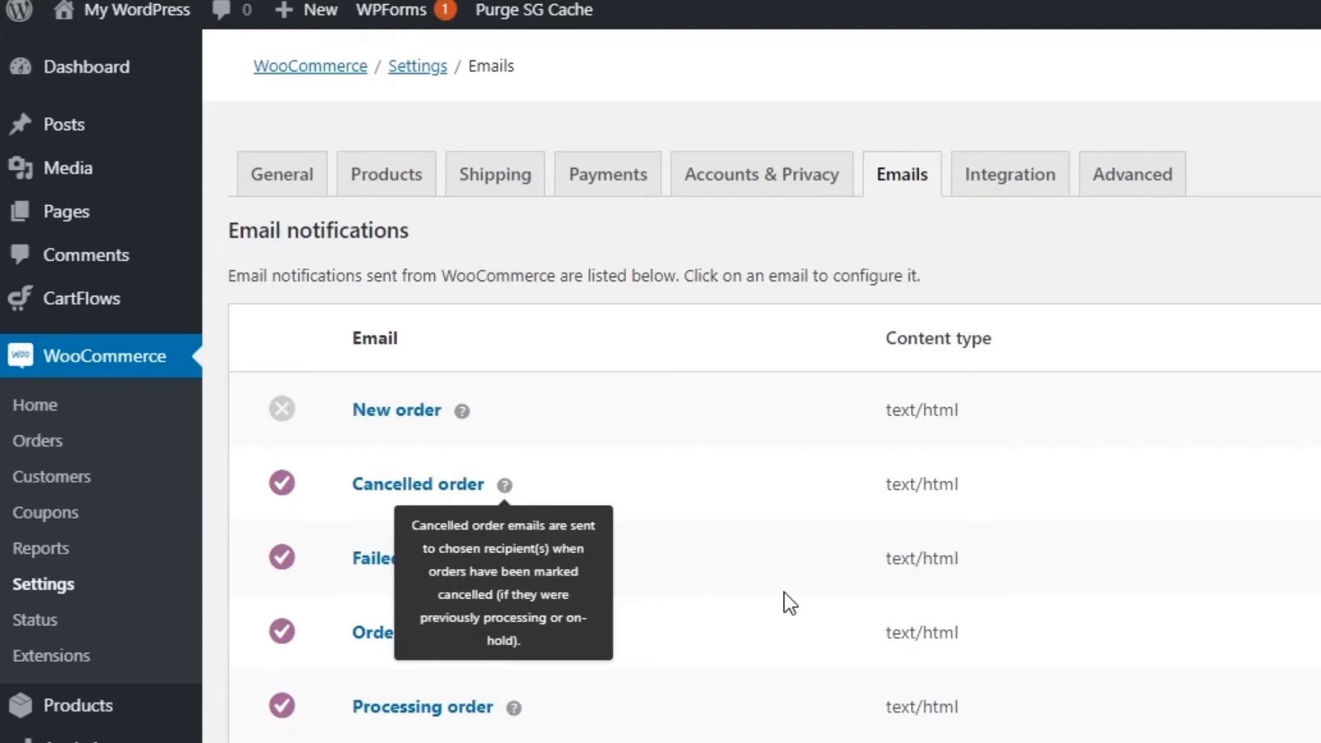
mouse_move(371, 410)
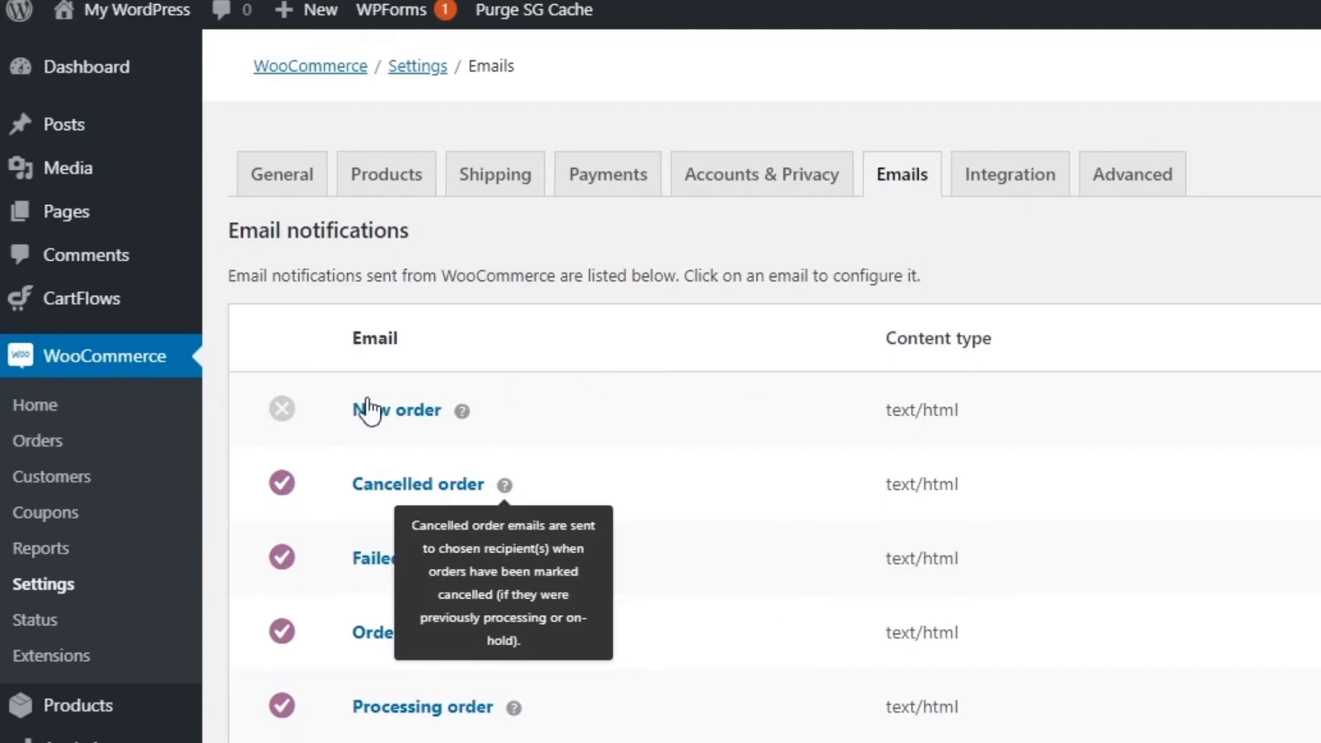
mouse_move(282, 415)
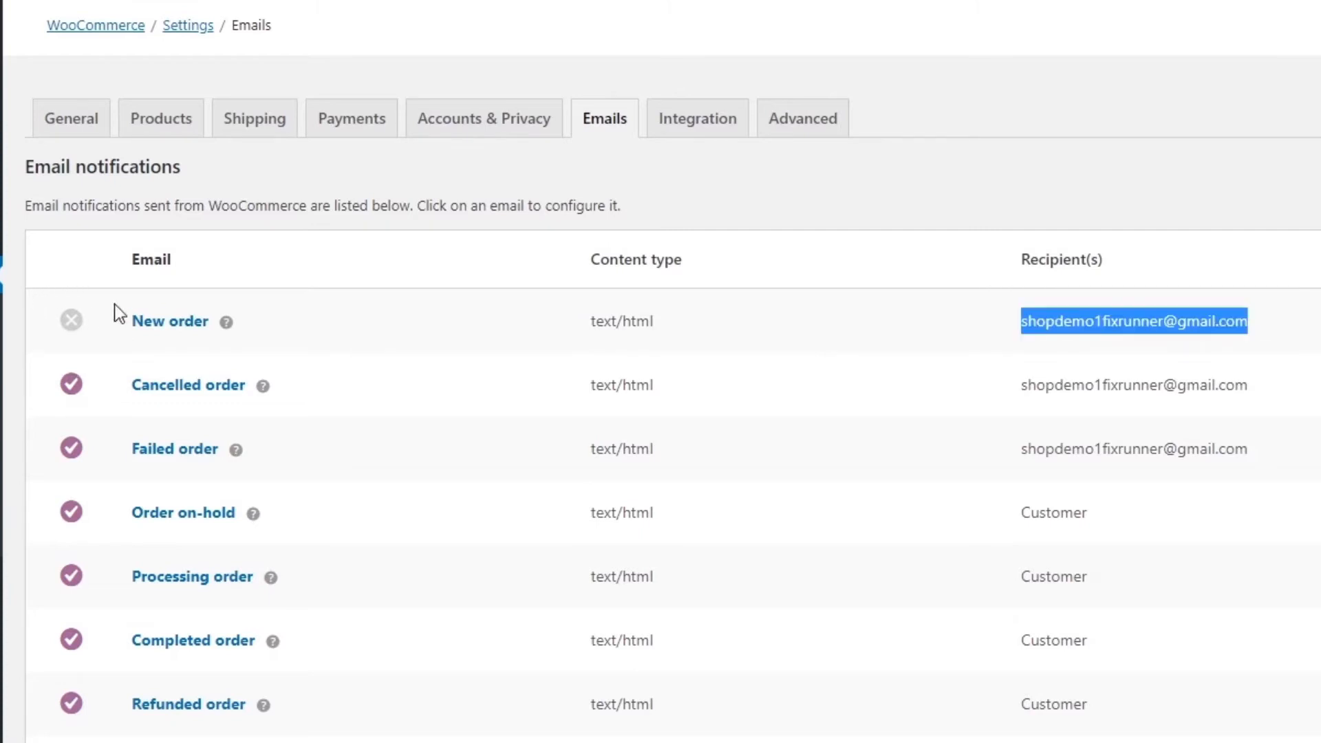
mouse_move(71, 319)
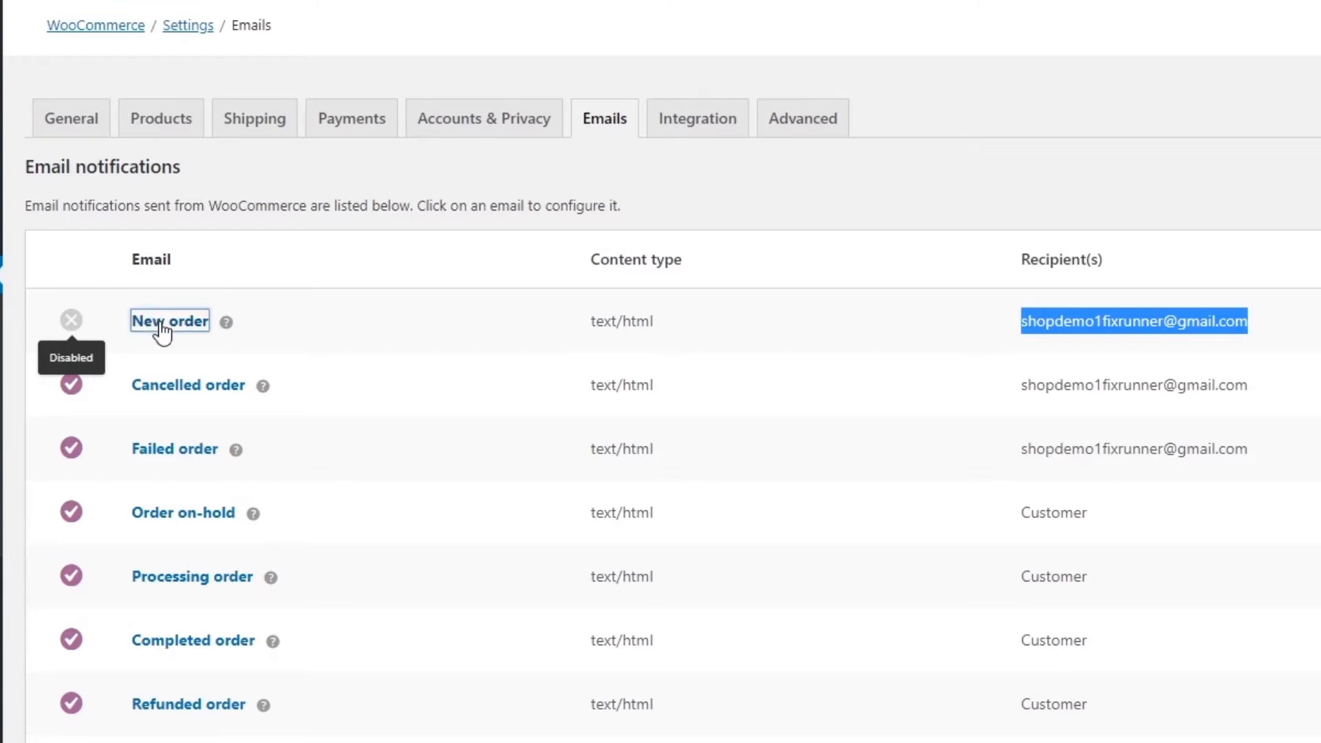
Step: Enable the New order notification, keep its recipient address, and save the settings
click(169, 321)
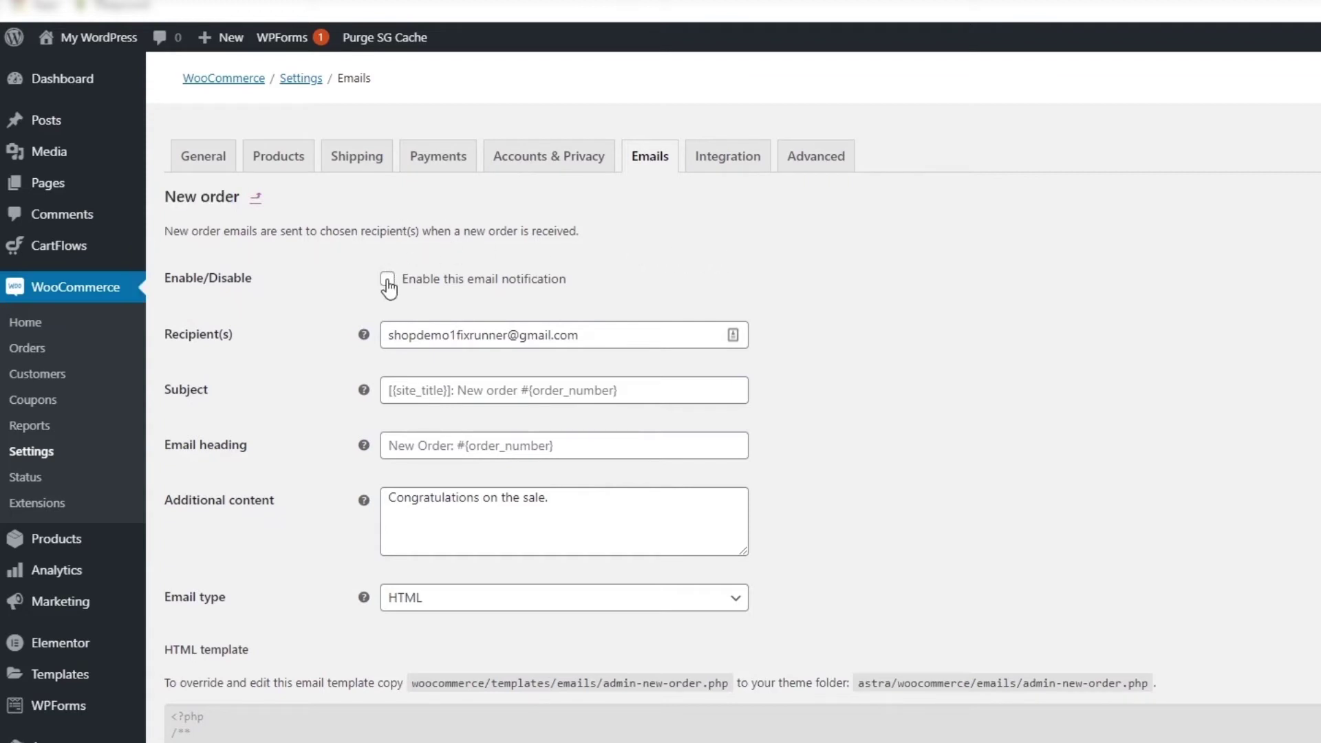
click(385, 279)
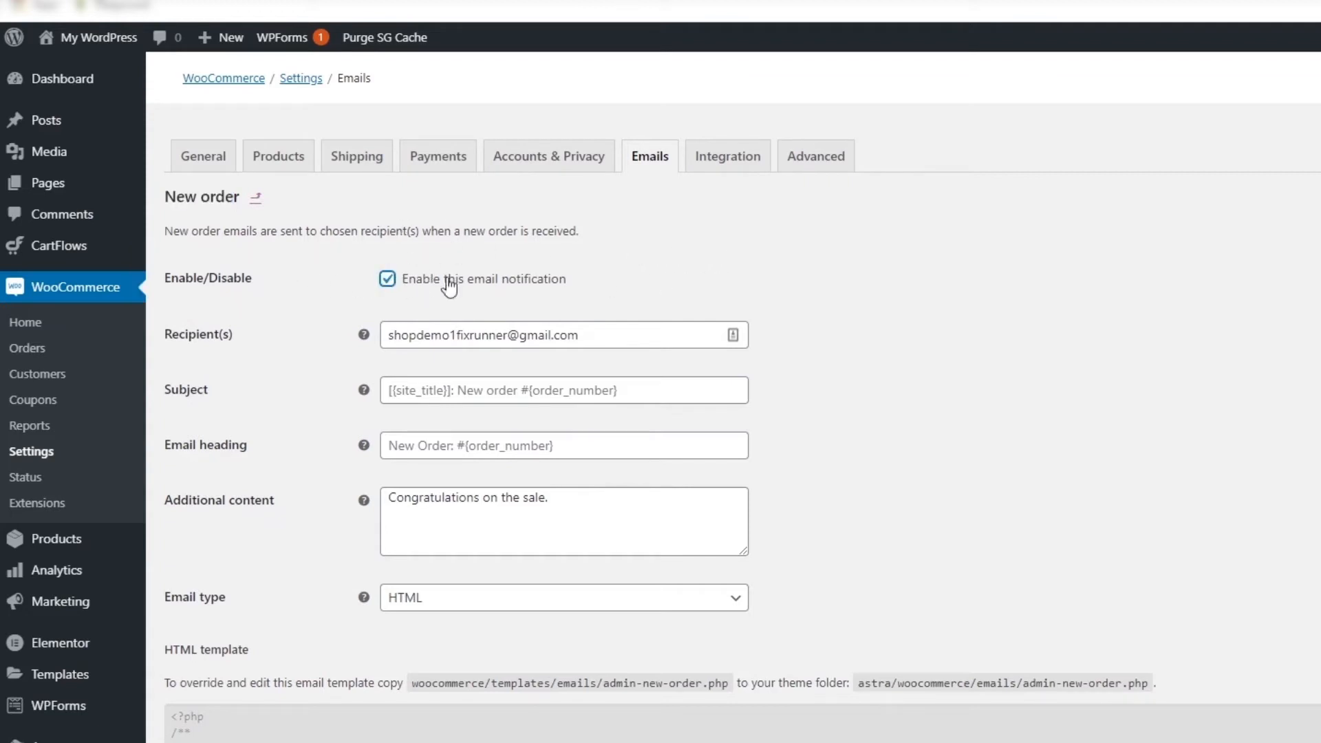
scroll(down, 3)
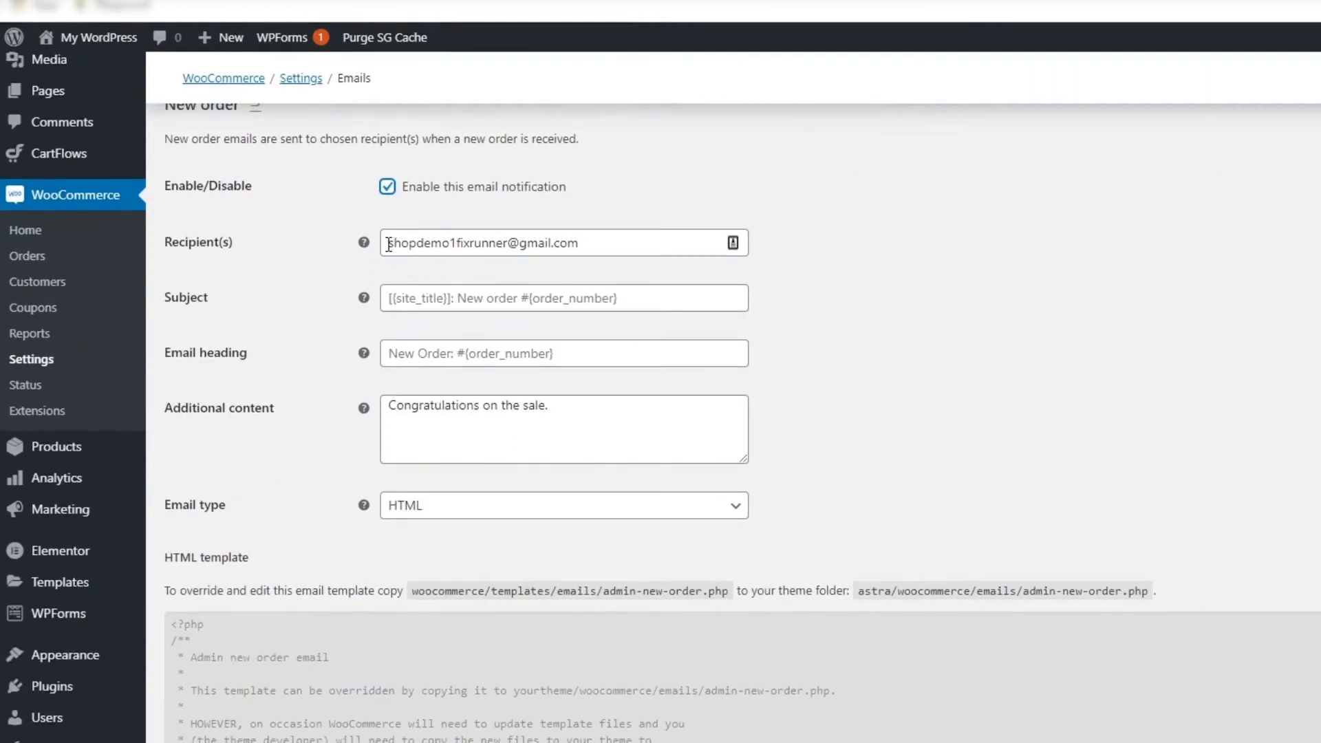
double_click(481, 242)
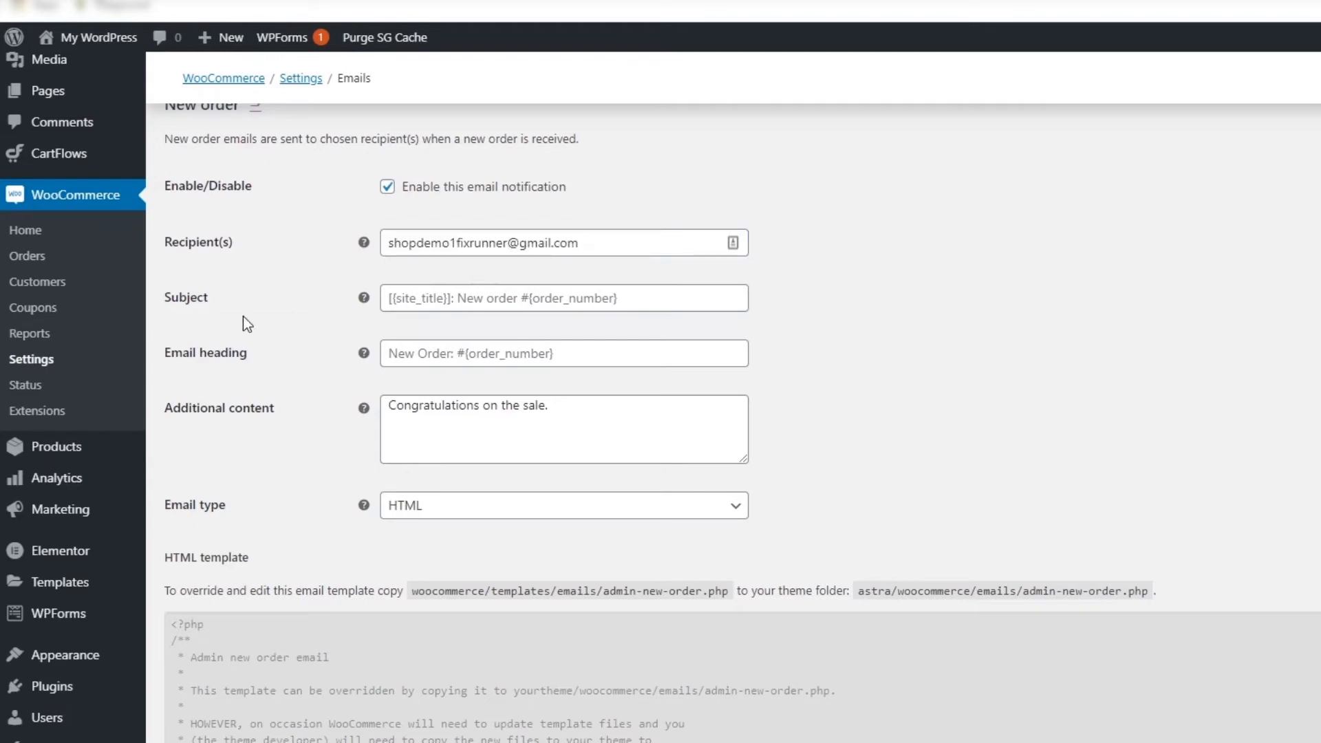
scroll(down, 3)
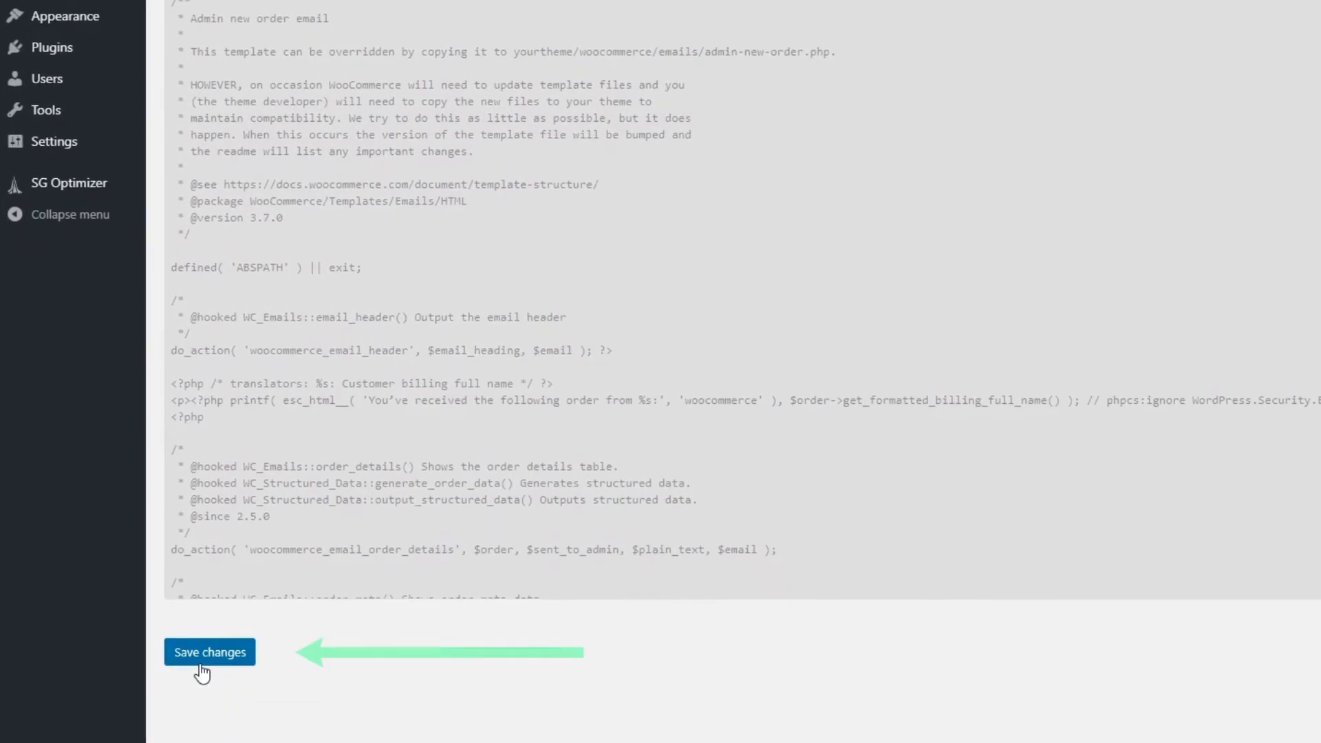
click(209, 652)
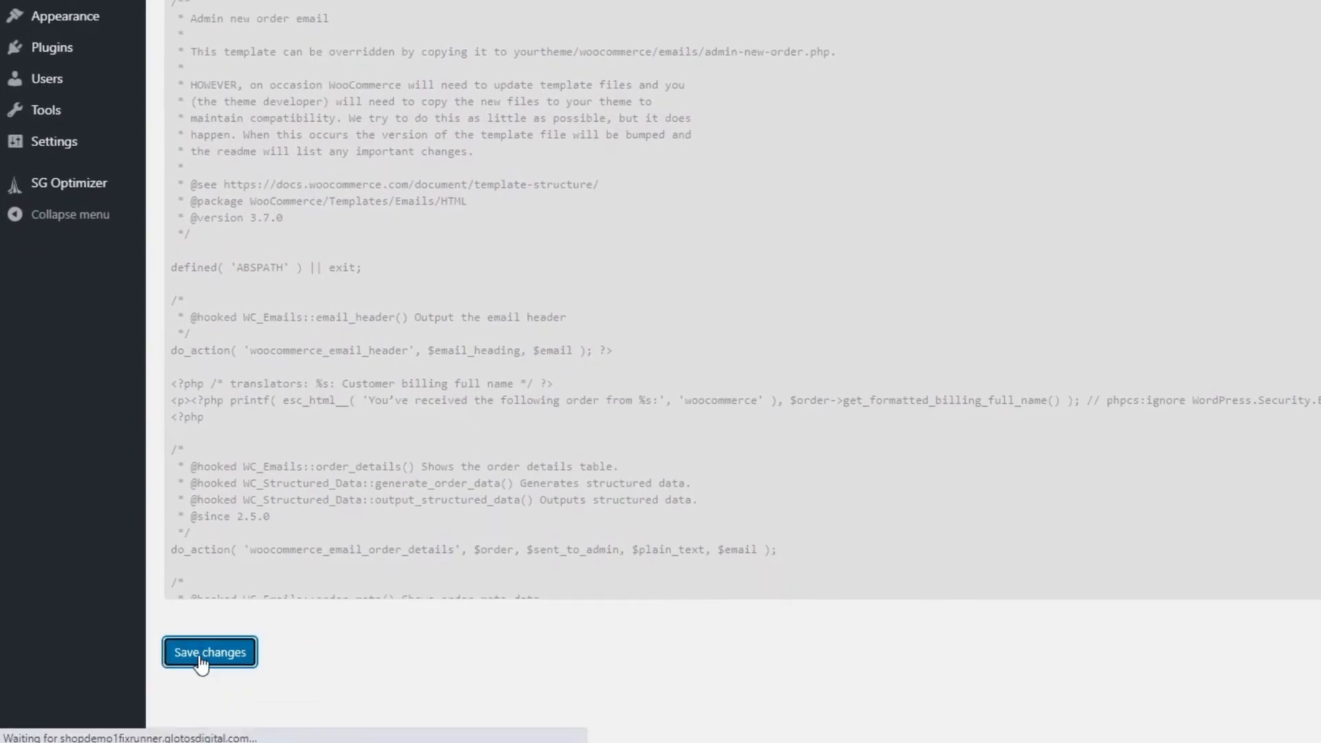
click(209, 652)
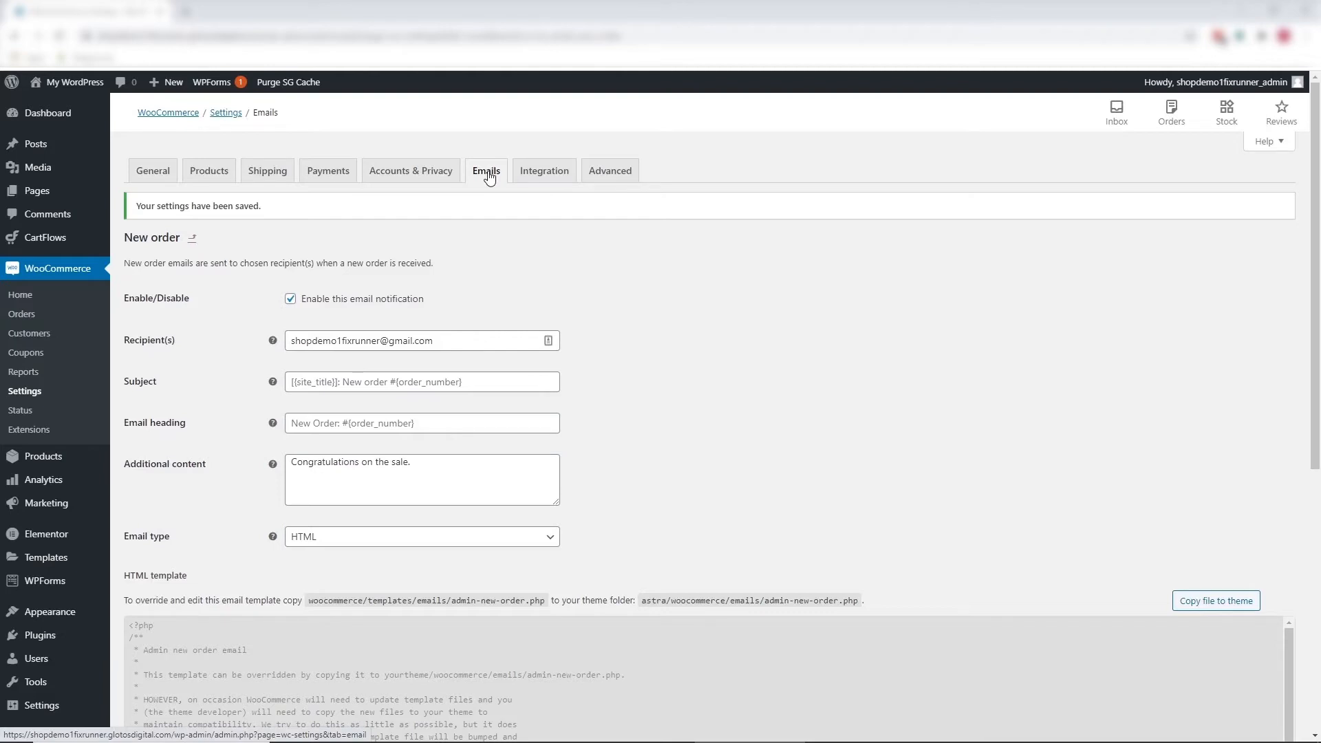
Step: Return to the Emails list showing New order enabled with the shop's recipient
click(487, 171)
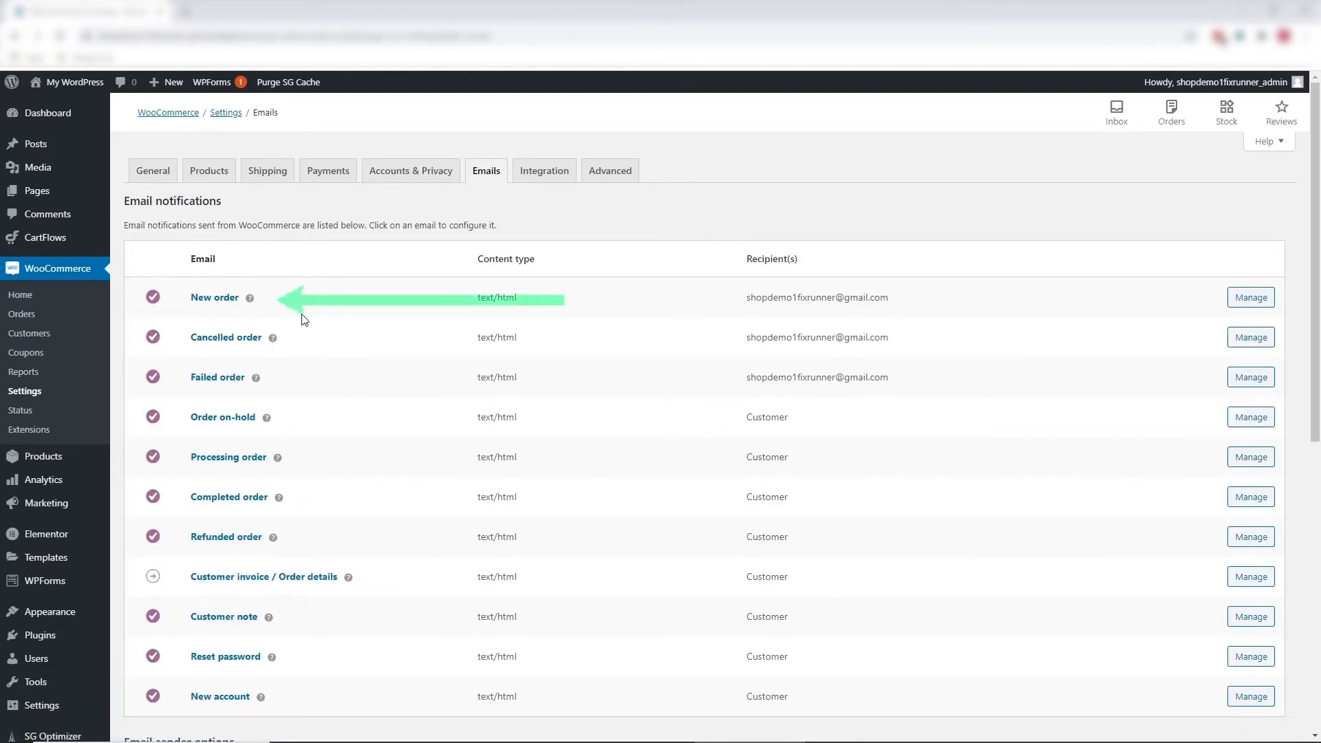
mouse_move(201, 383)
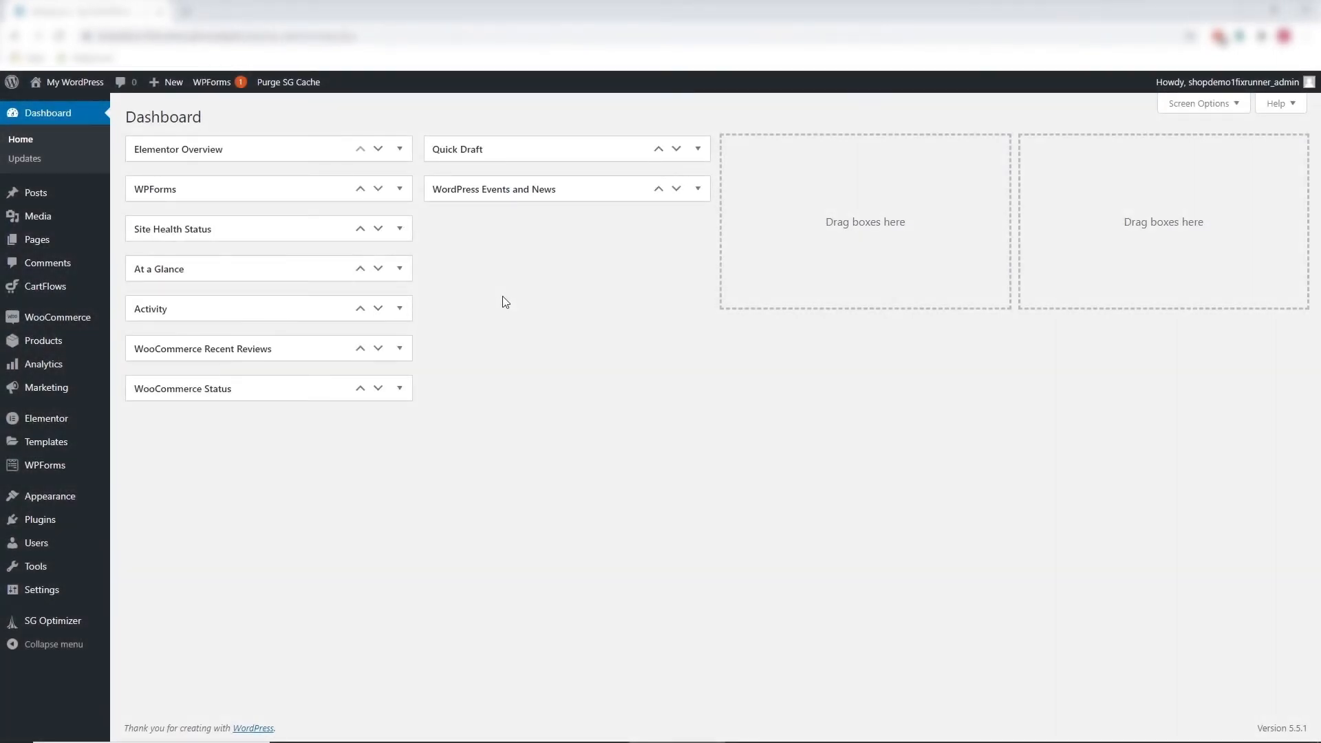
mouse_move(58, 328)
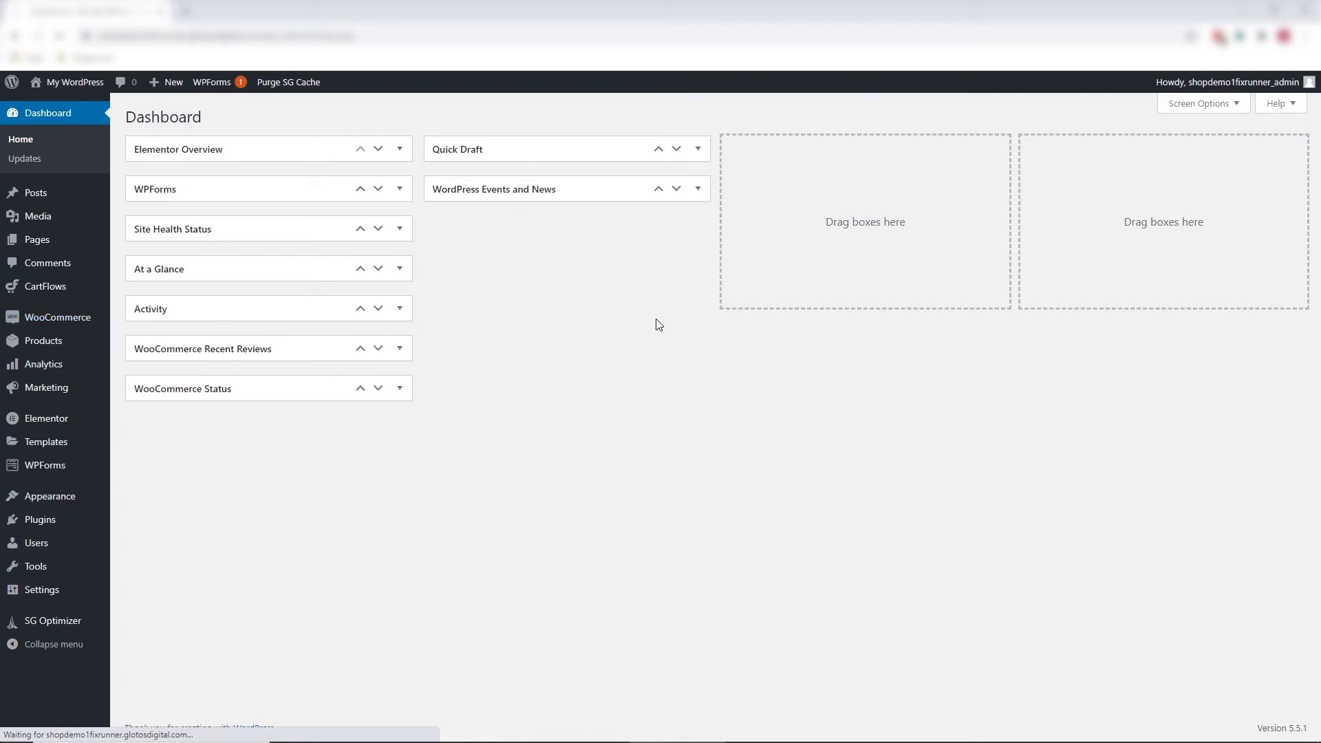
Step: Reopen WooCommerce Settings' Emails list from the Dashboard
click(58, 317)
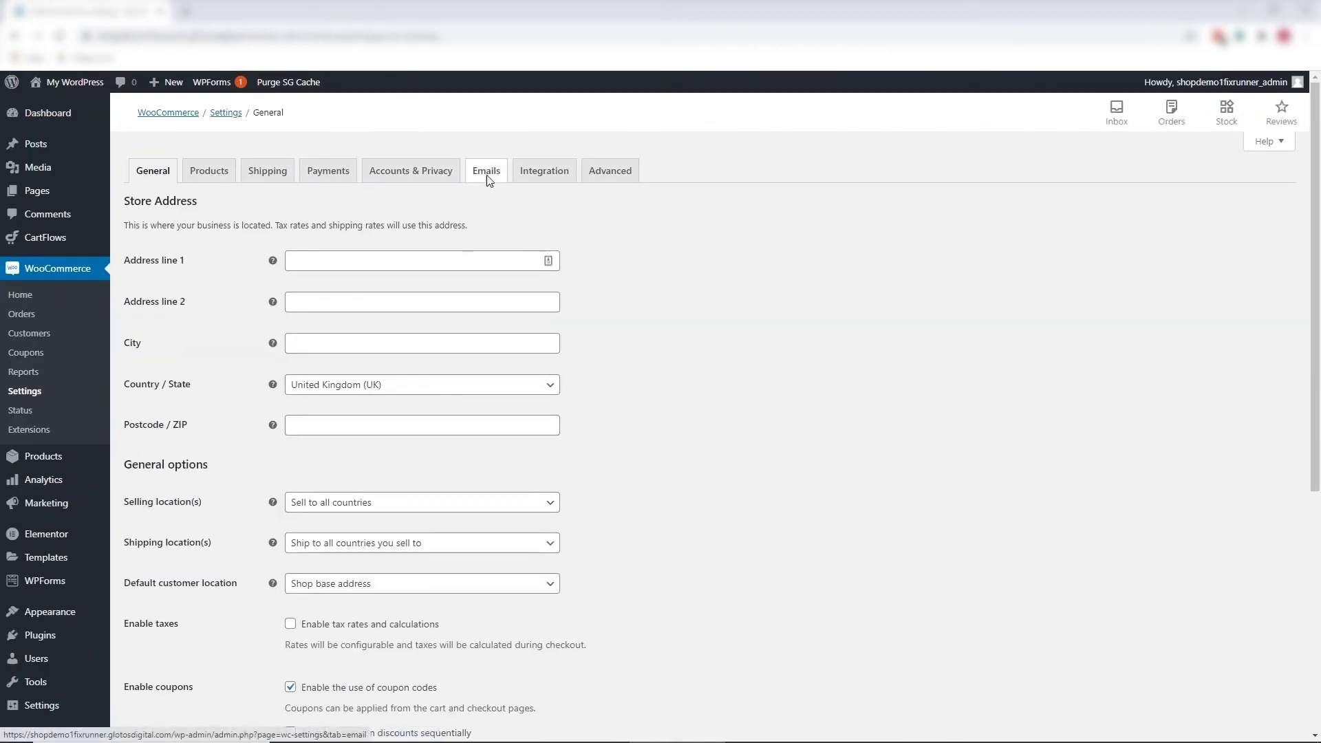
click(485, 171)
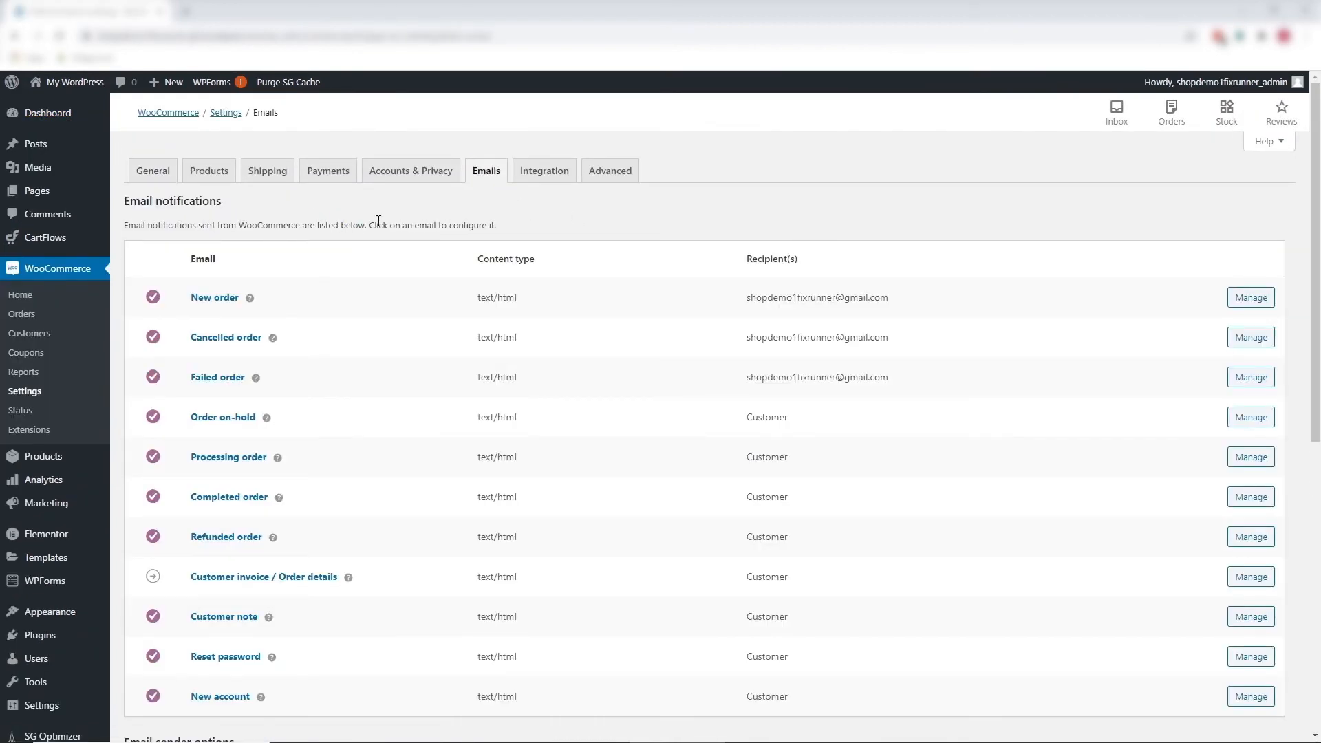
mouse_move(212, 247)
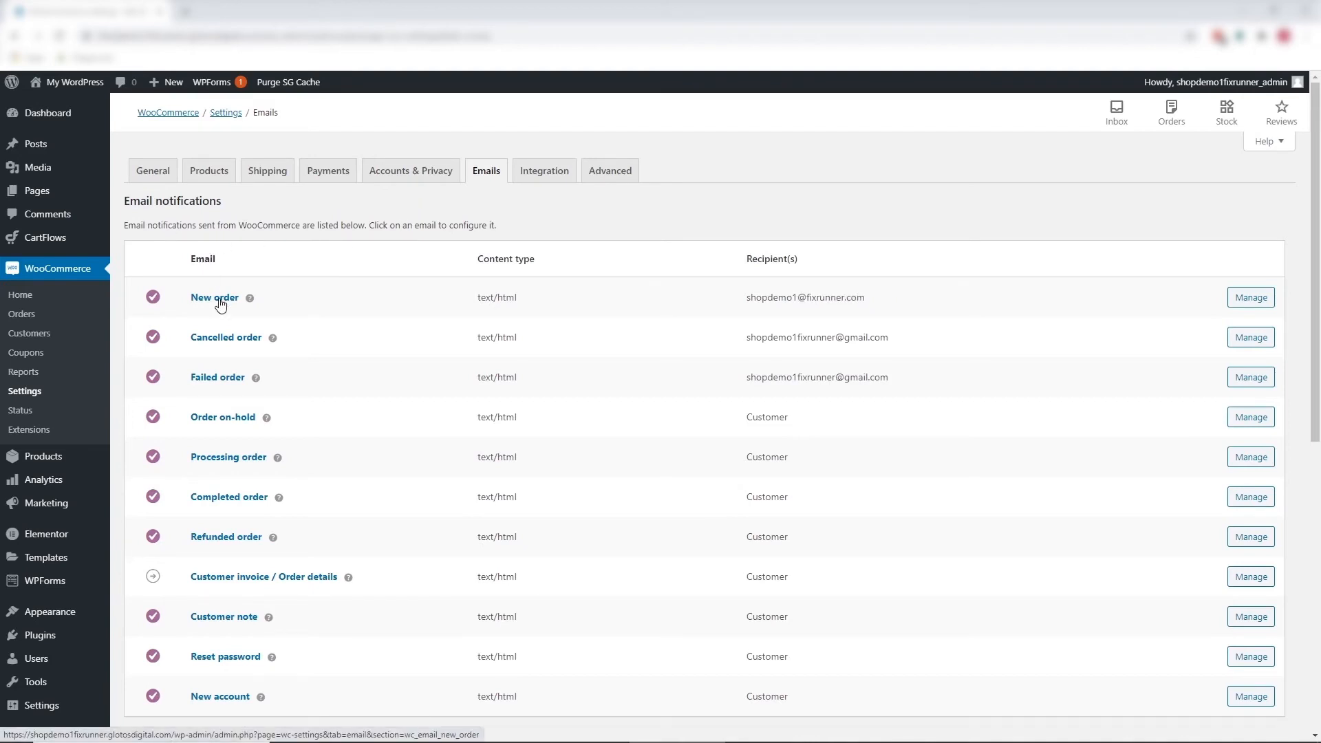
mouse_move(174, 317)
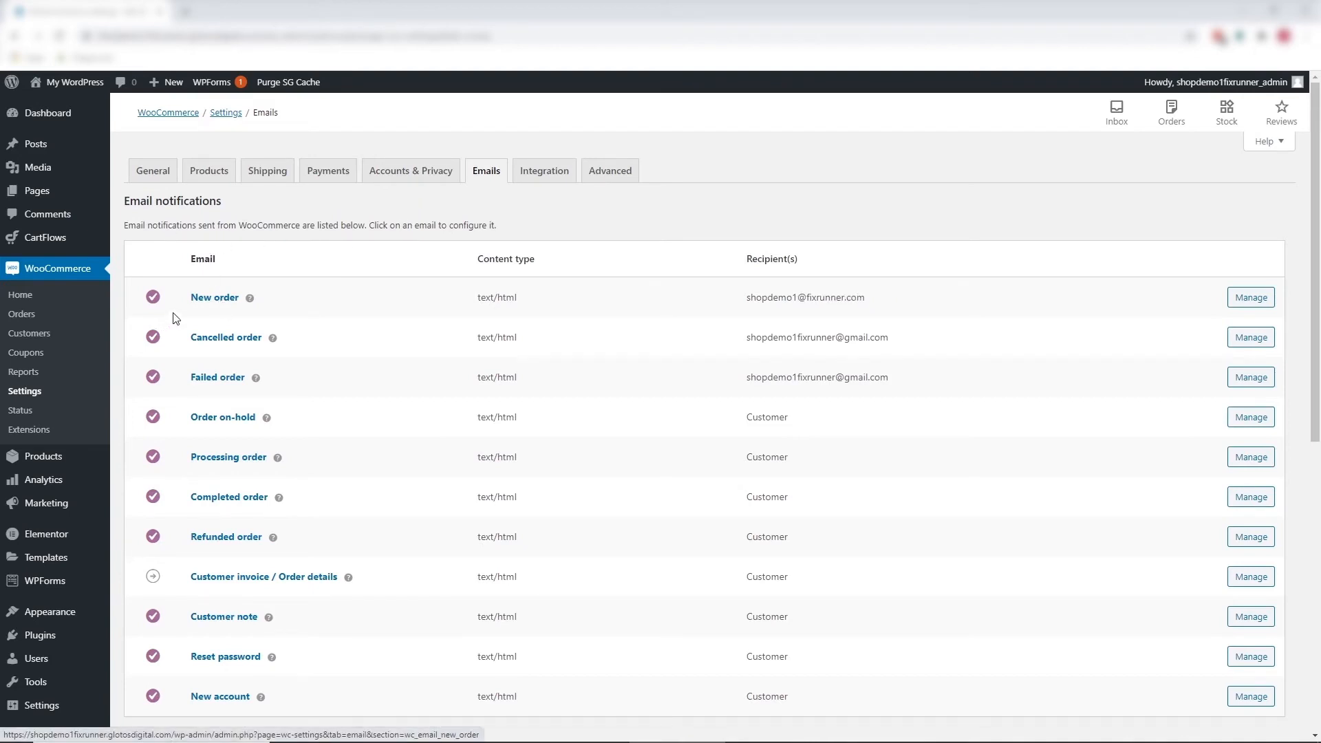
mouse_move(213, 297)
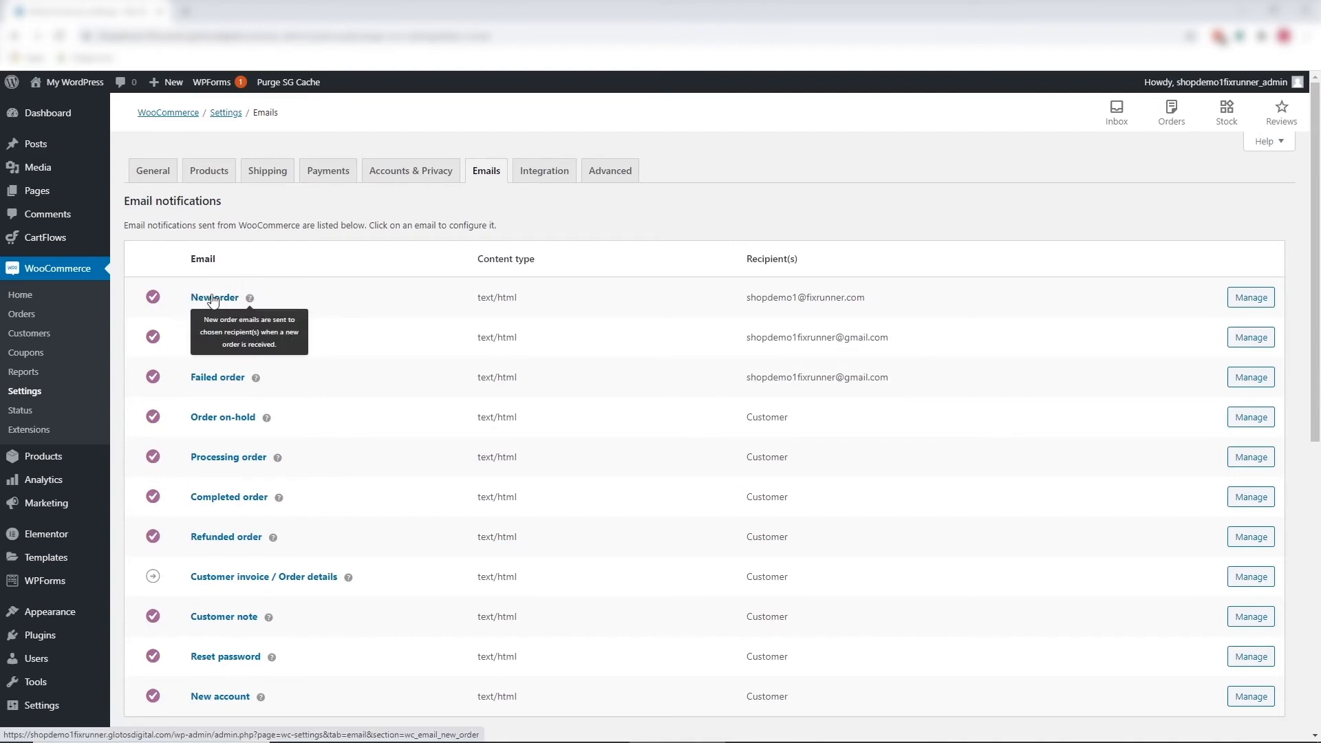
click(213, 297)
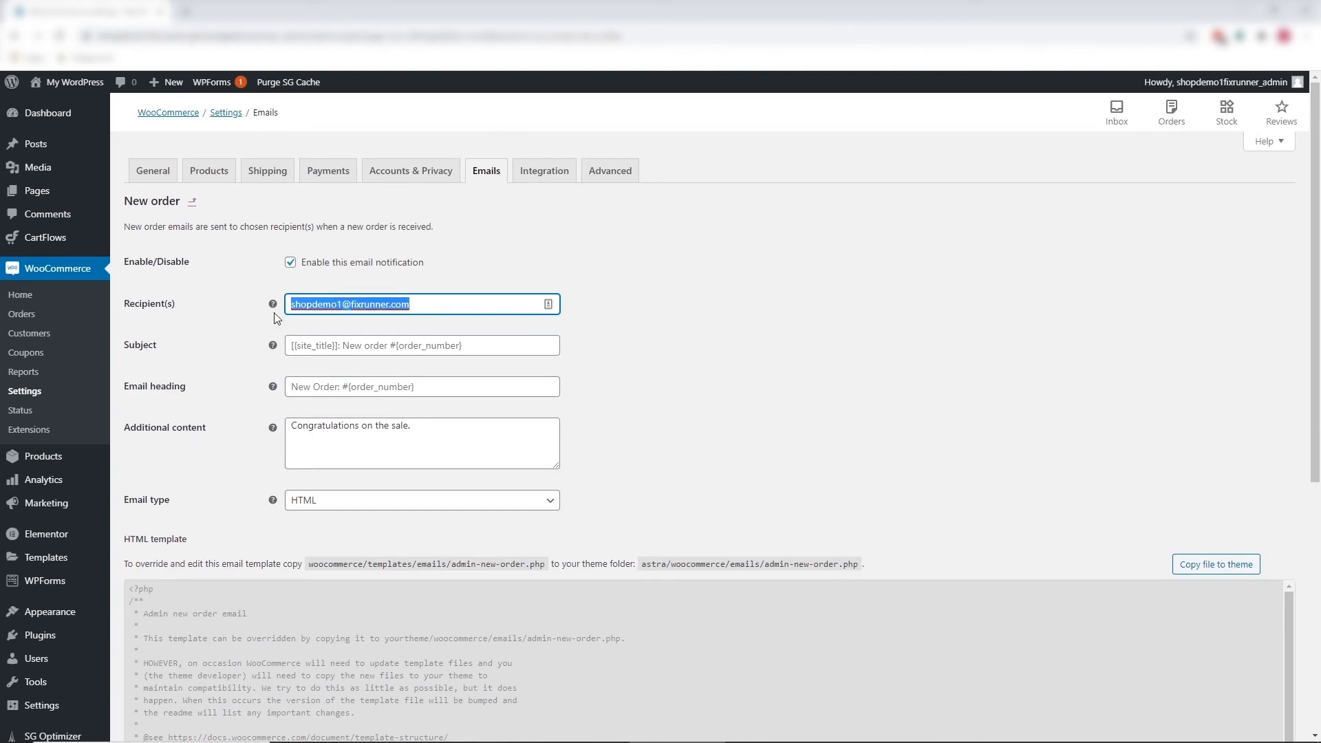
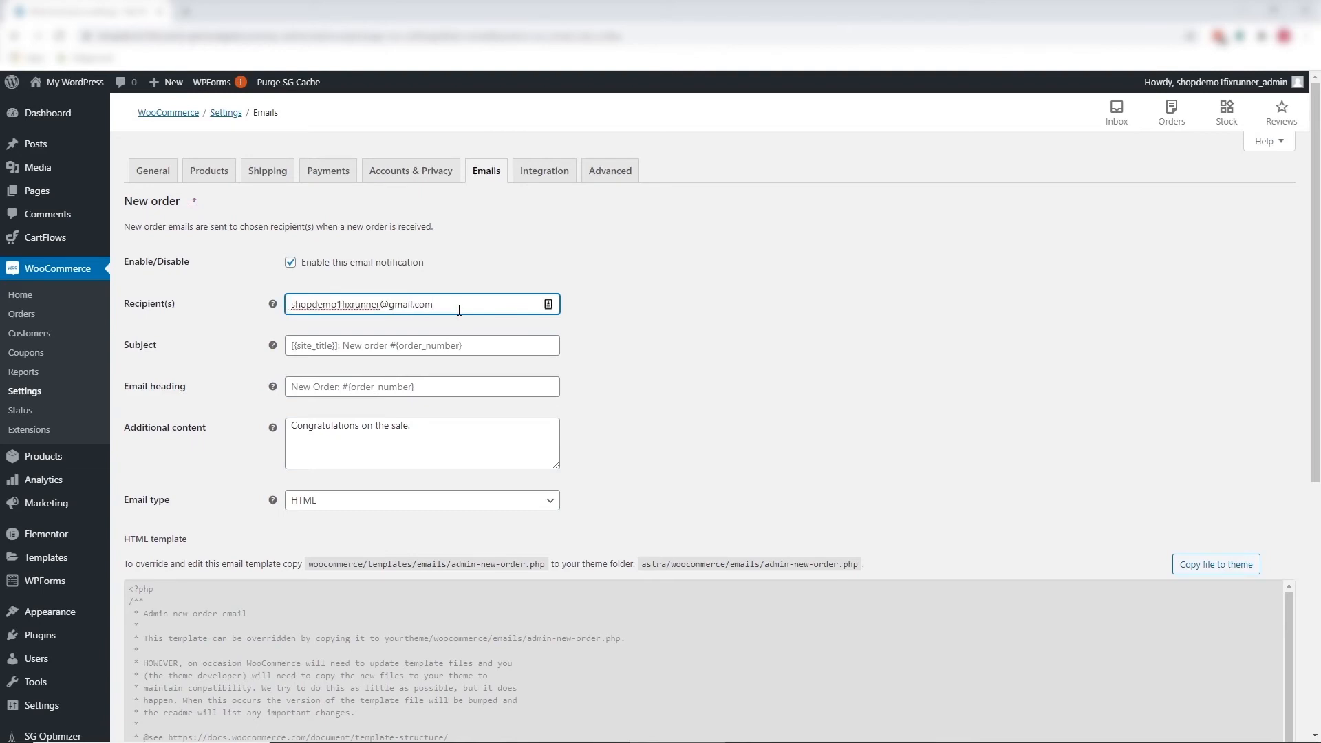
scroll(down, 3)
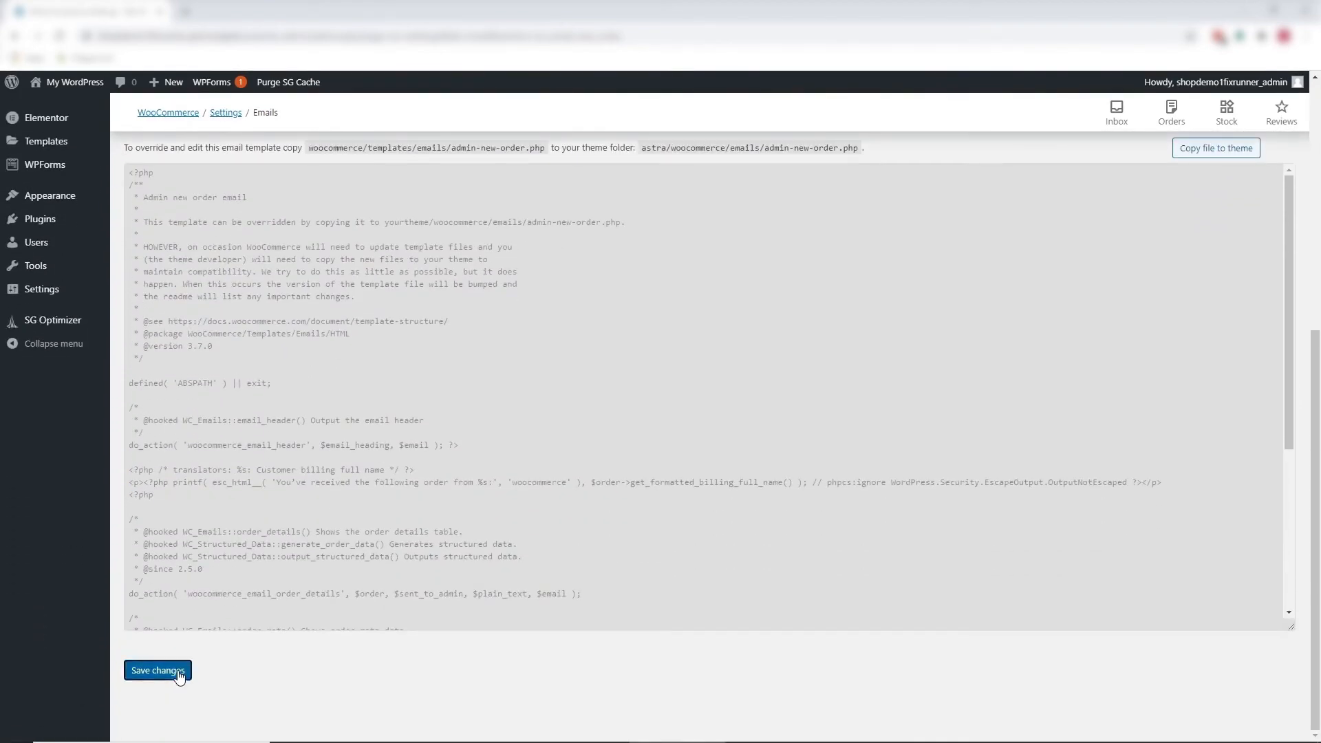
click(156, 670)
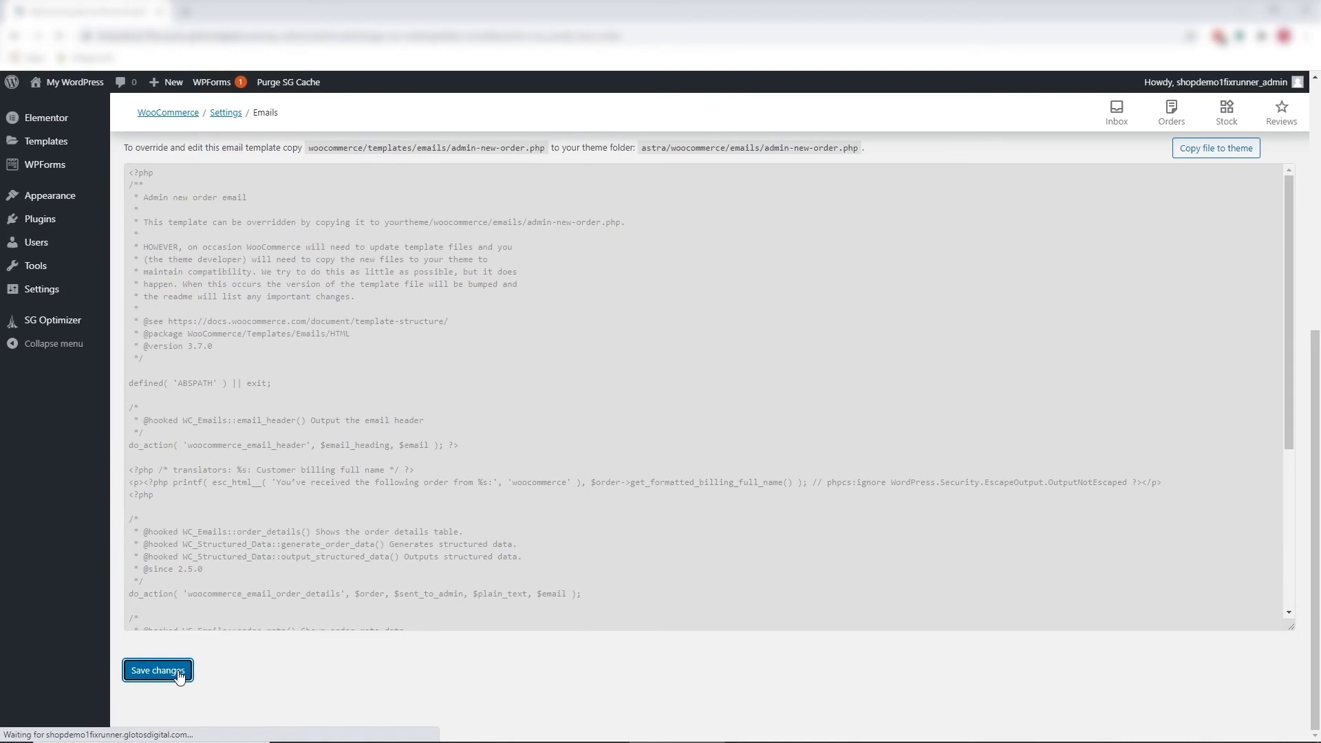
click(157, 670)
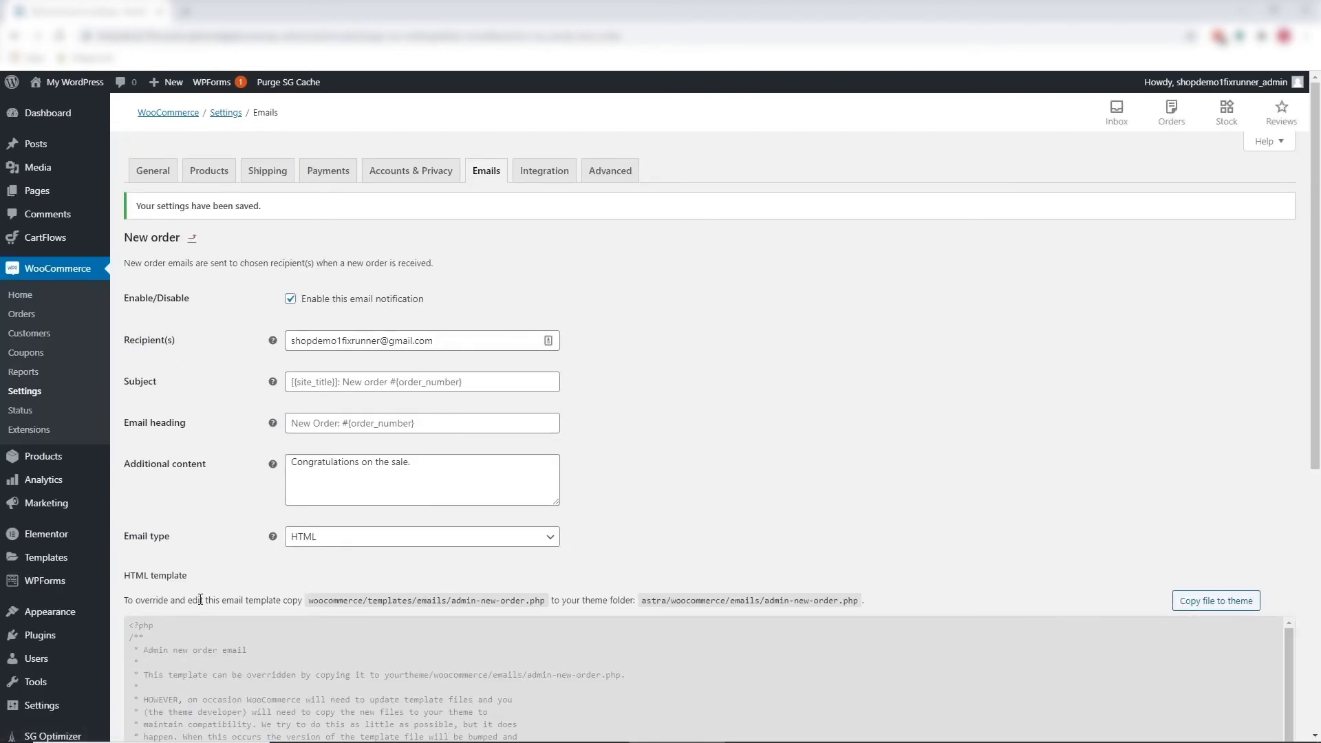
mouse_move(176, 572)
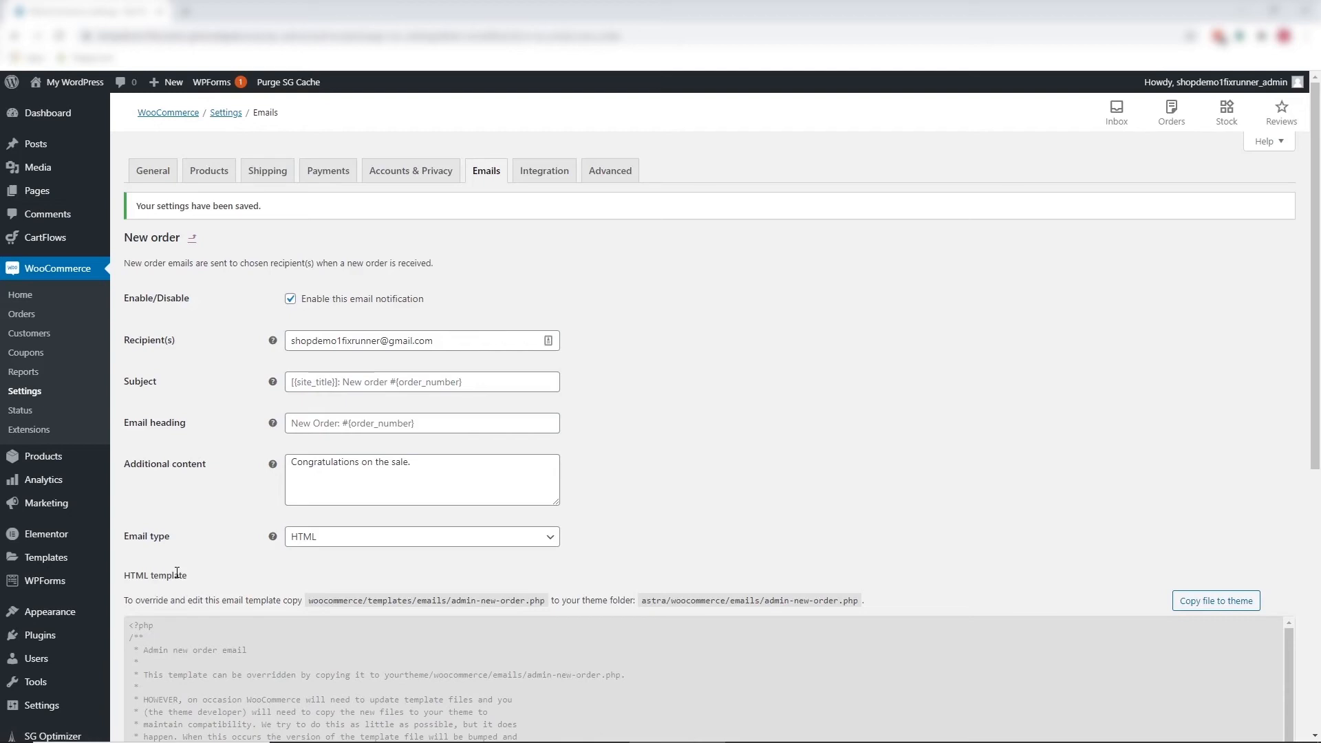
mouse_move(191, 579)
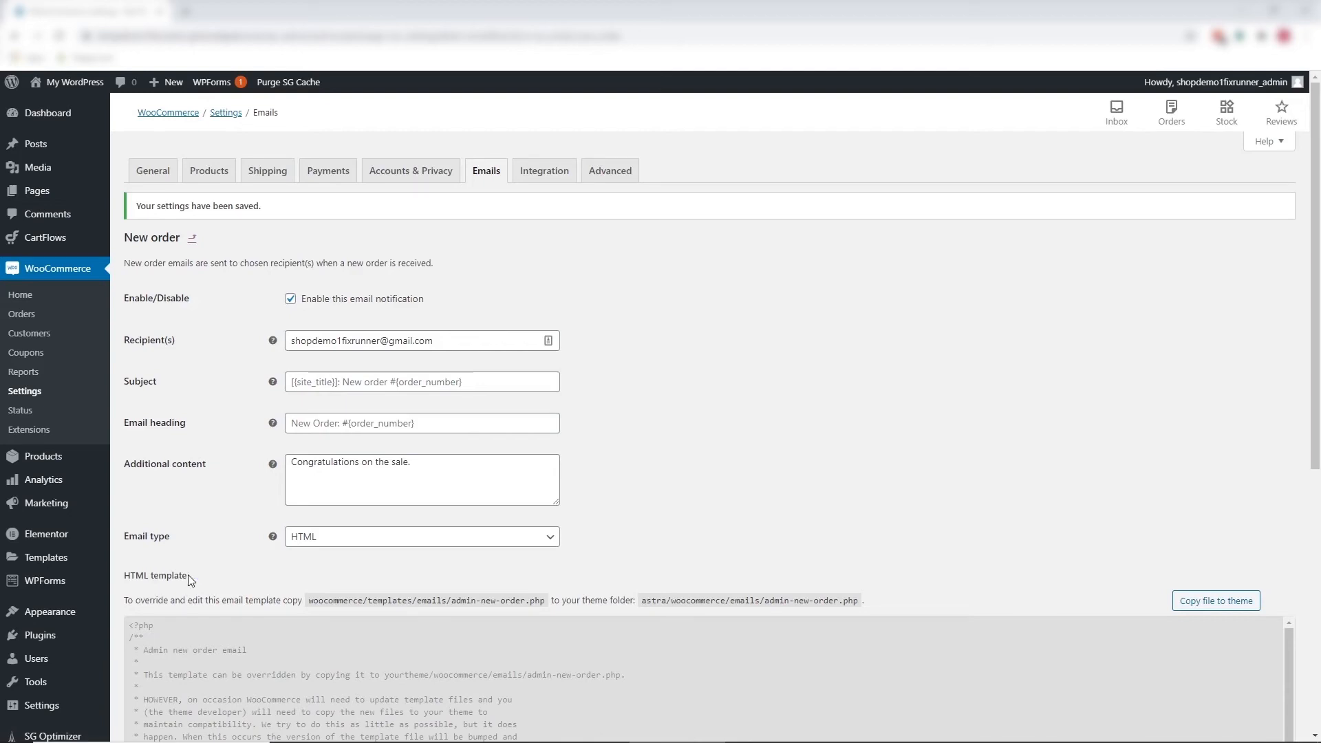